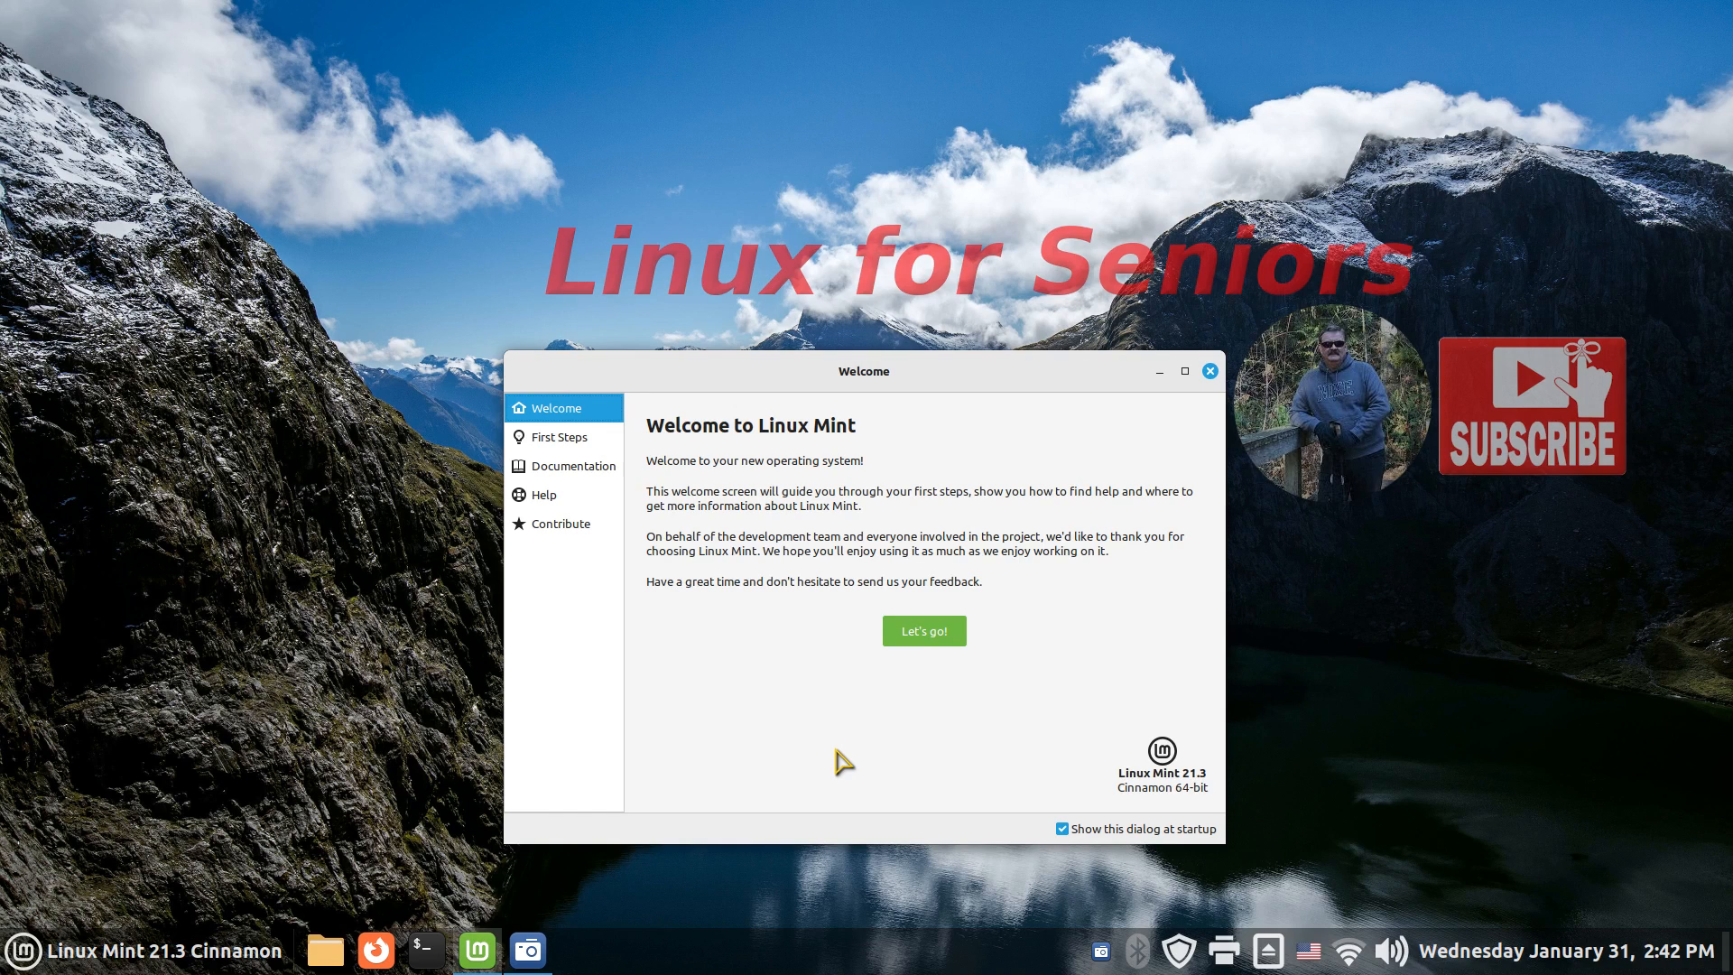
mouse_move(1605, 838)
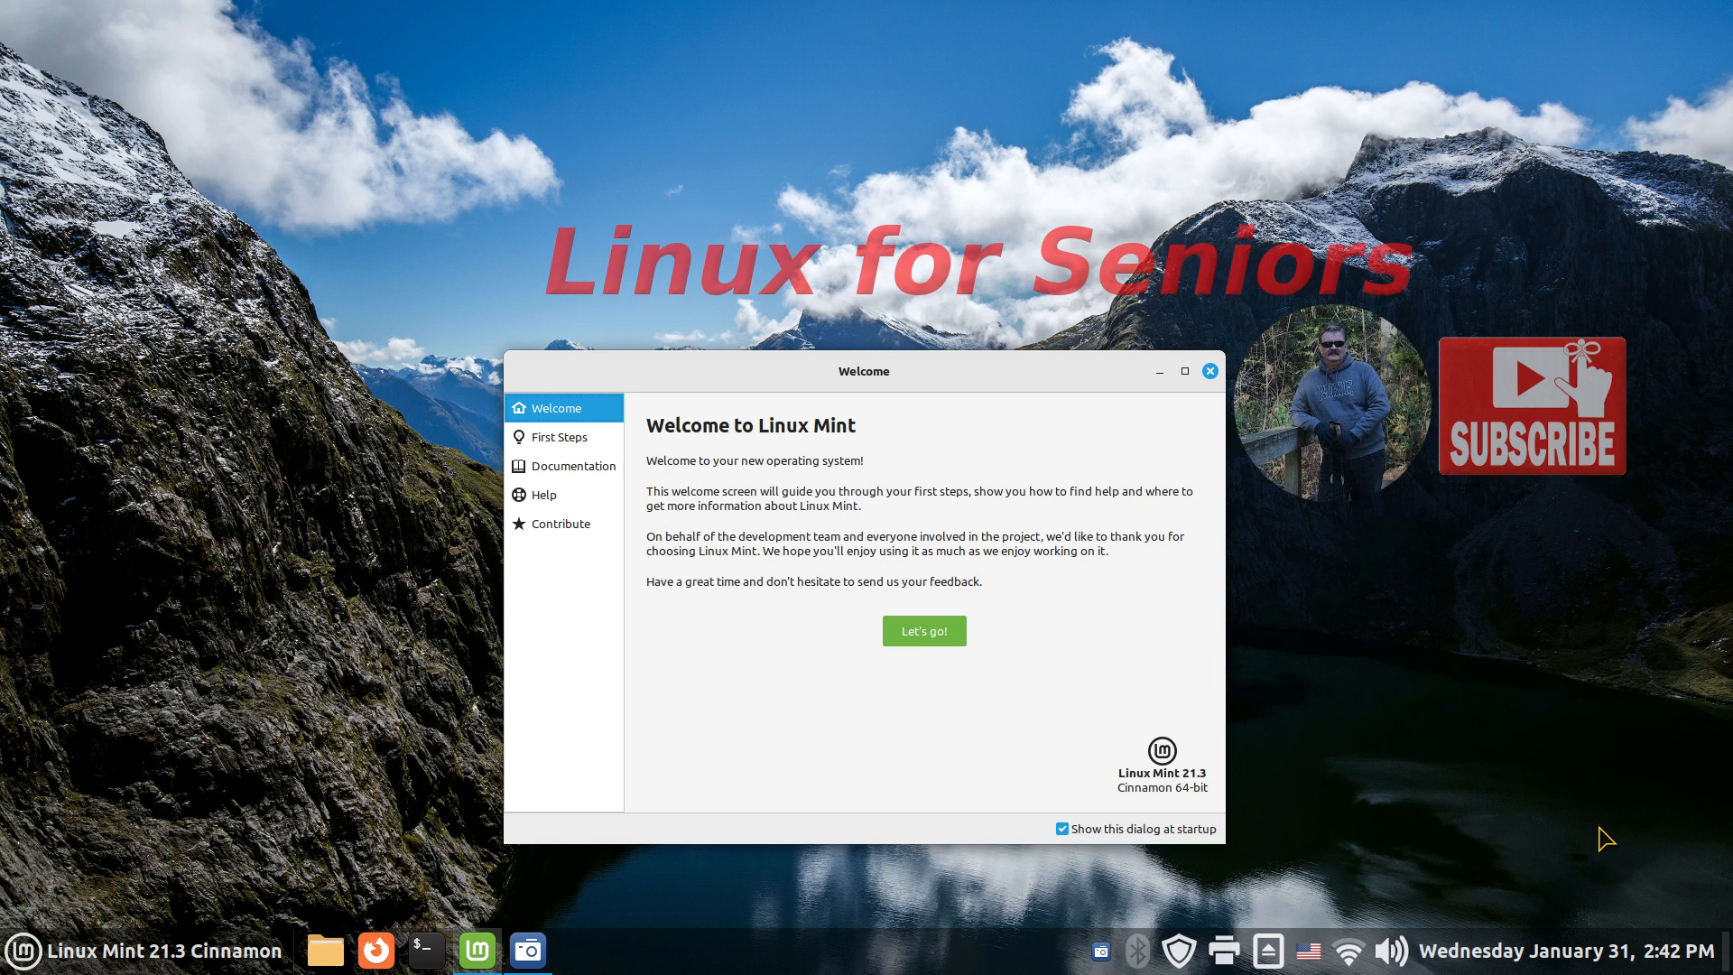
mouse_move(1543, 752)
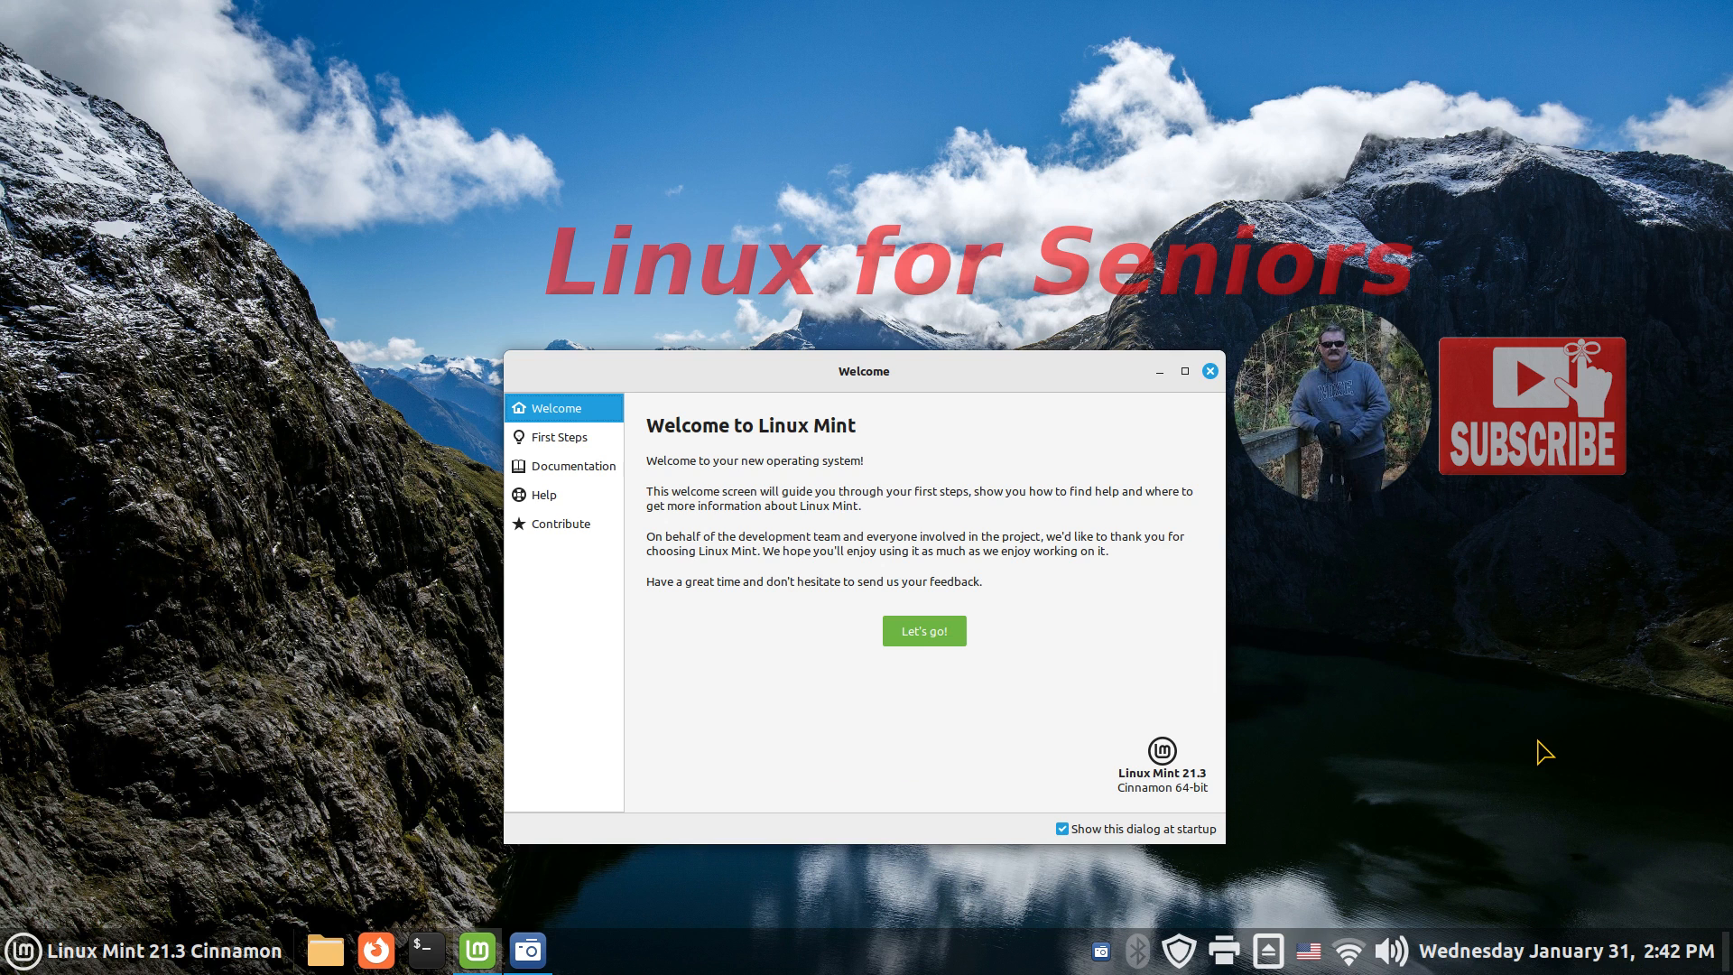
mouse_move(1363, 584)
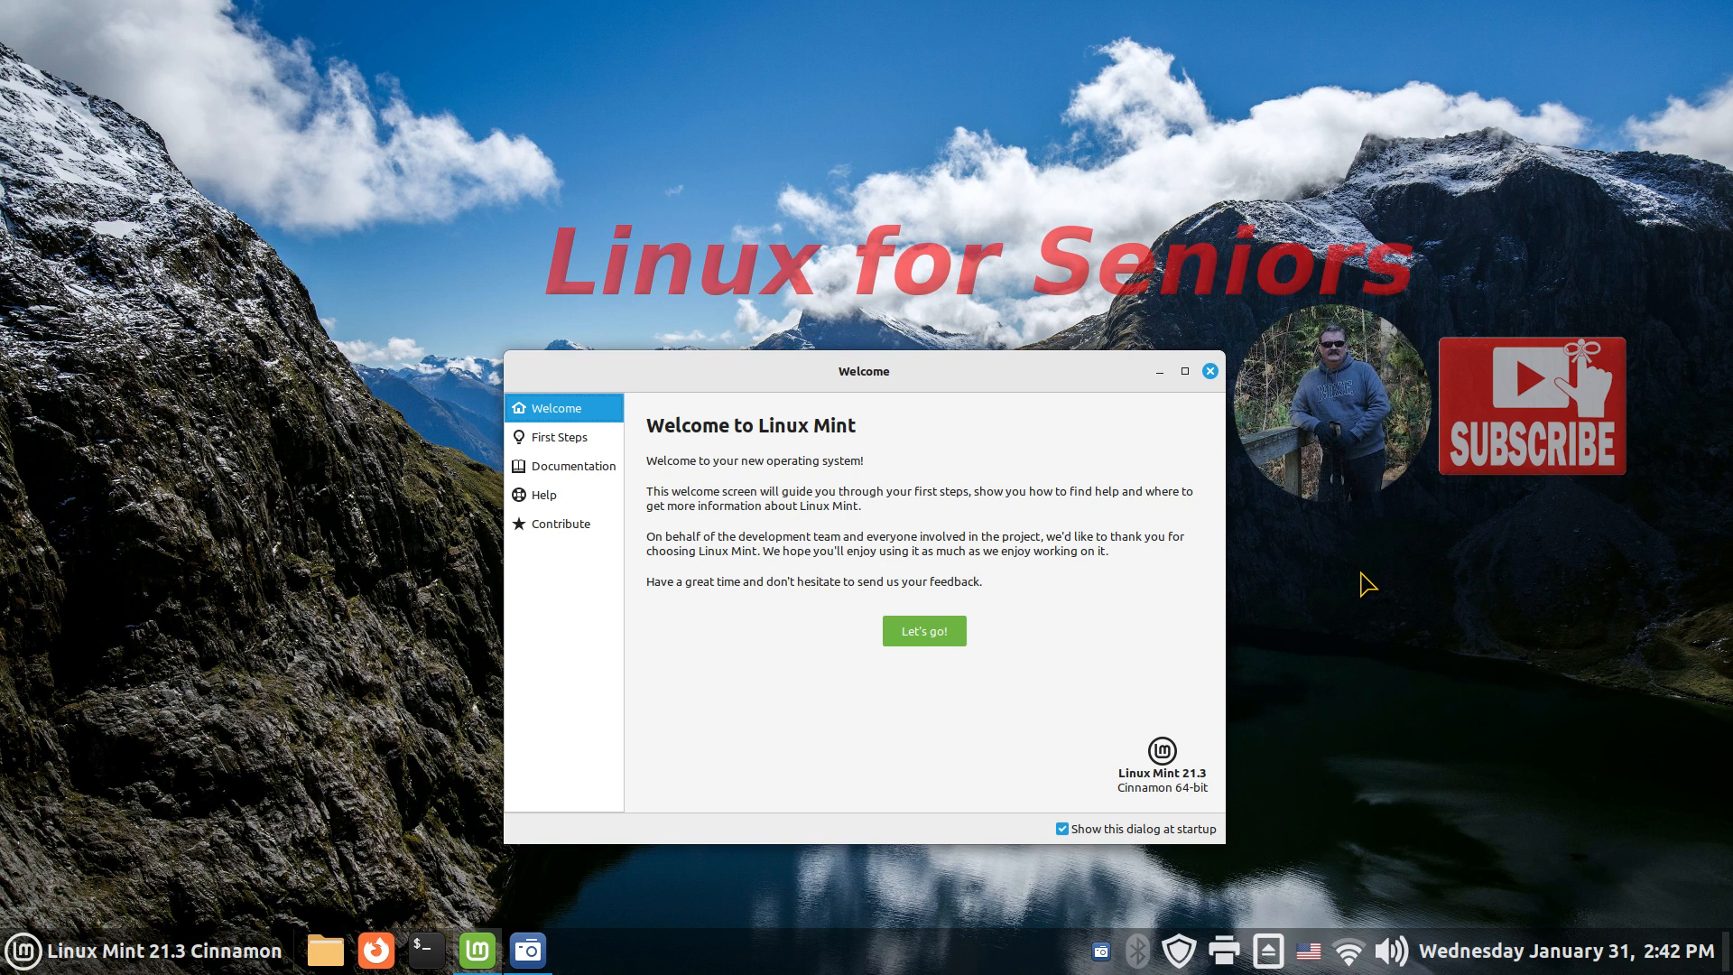
mouse_move(755, 301)
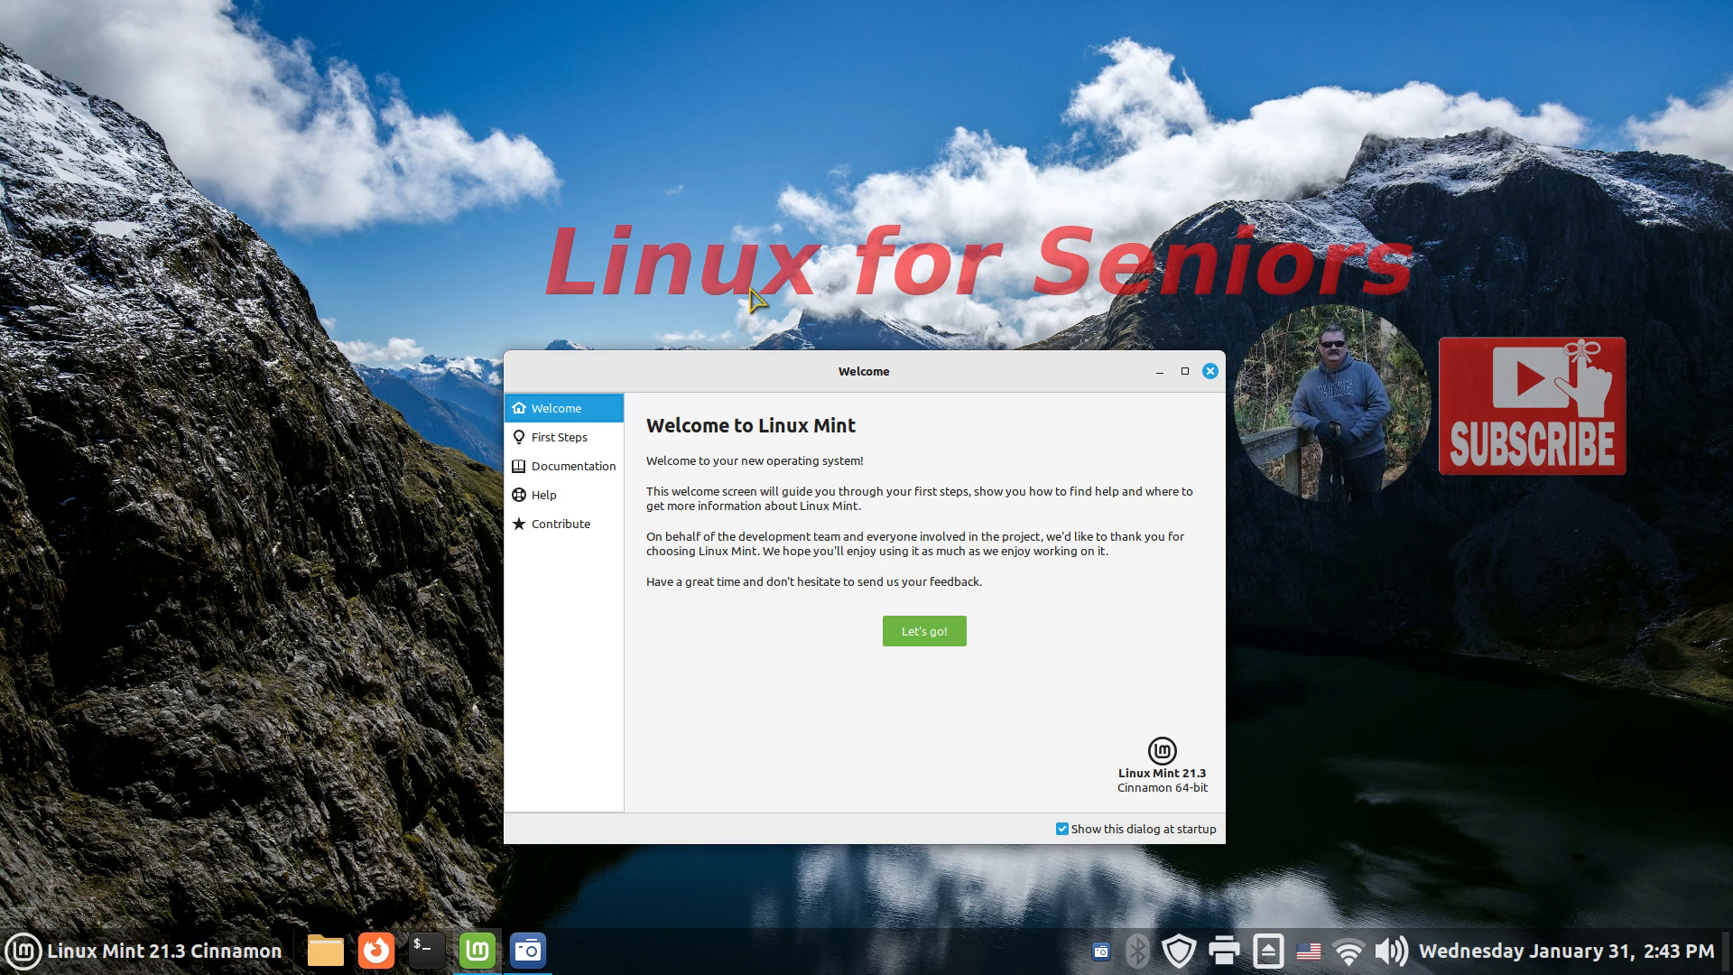
mouse_move(1433, 808)
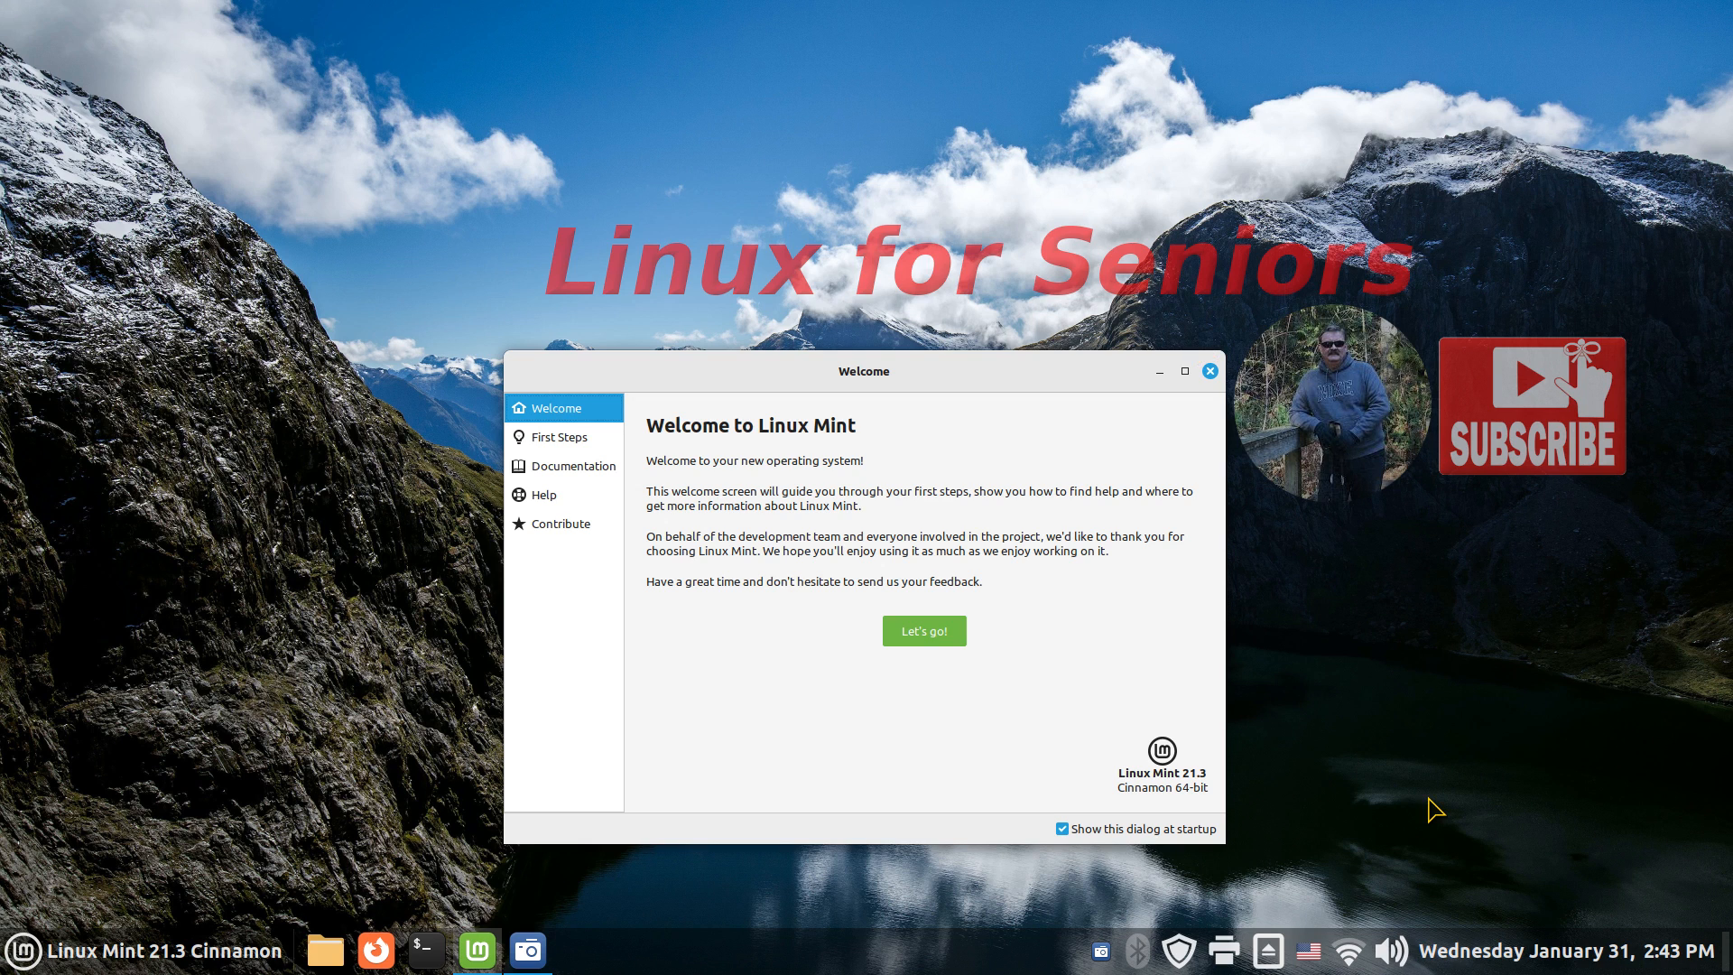
mouse_move(1014, 737)
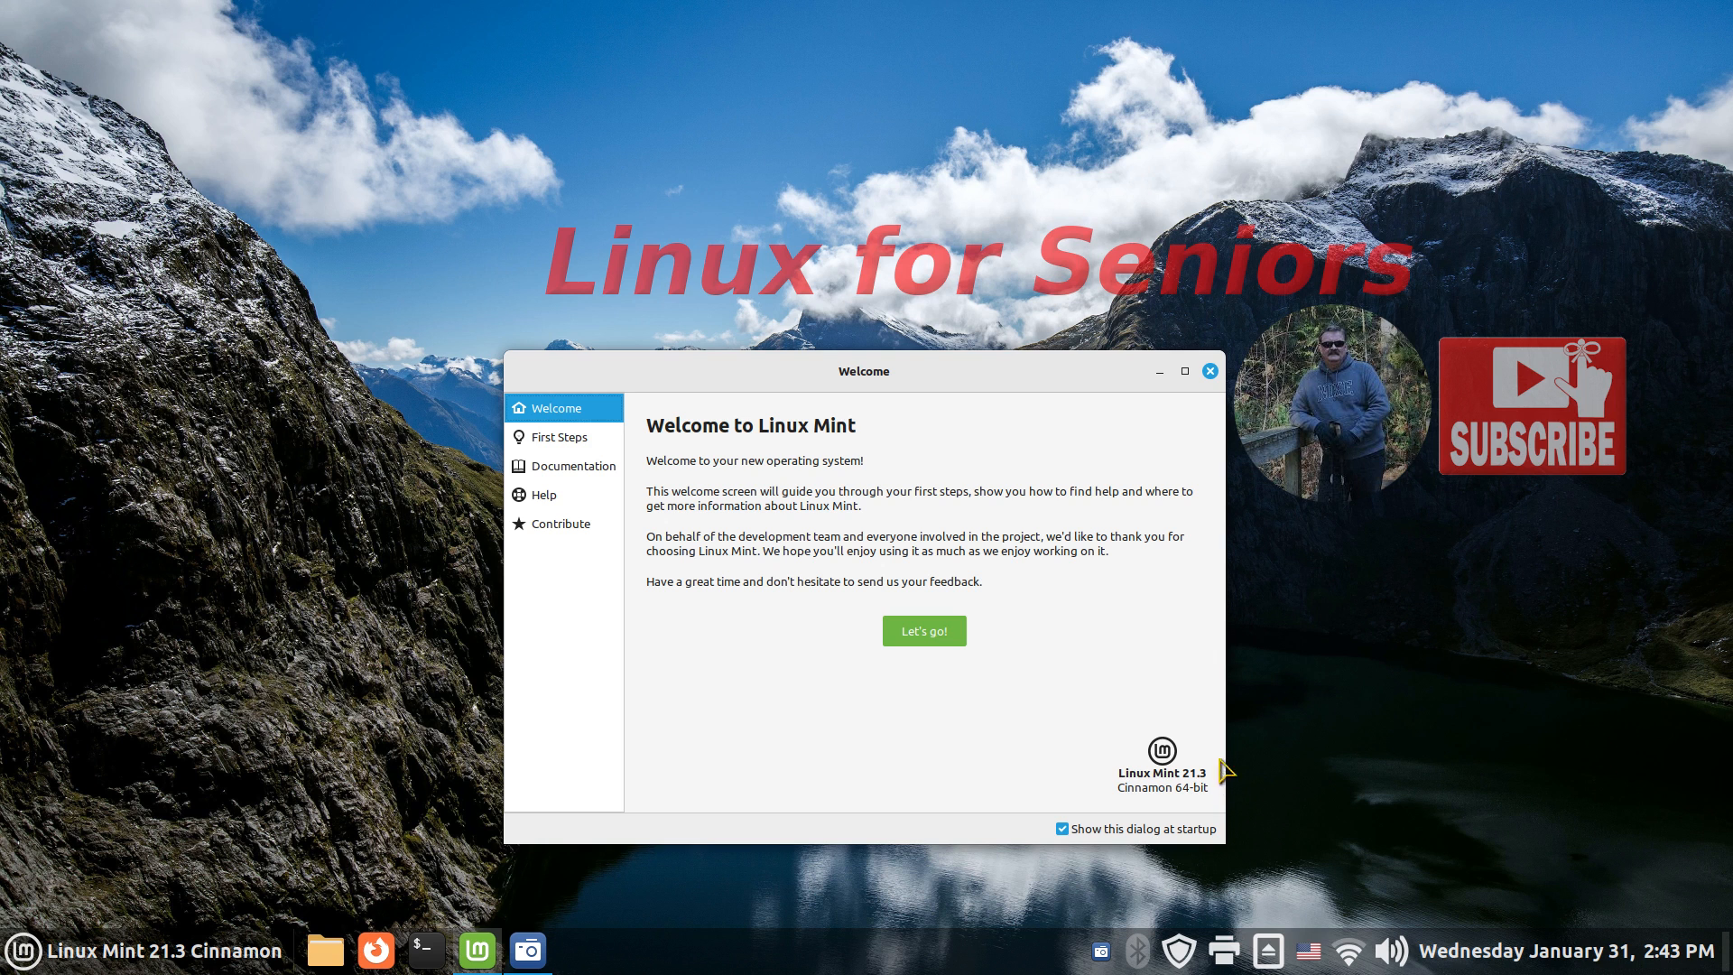
Dismiss the Welcome window, switch to Belgian, view its character table, then revert to English (US)
click(1210, 371)
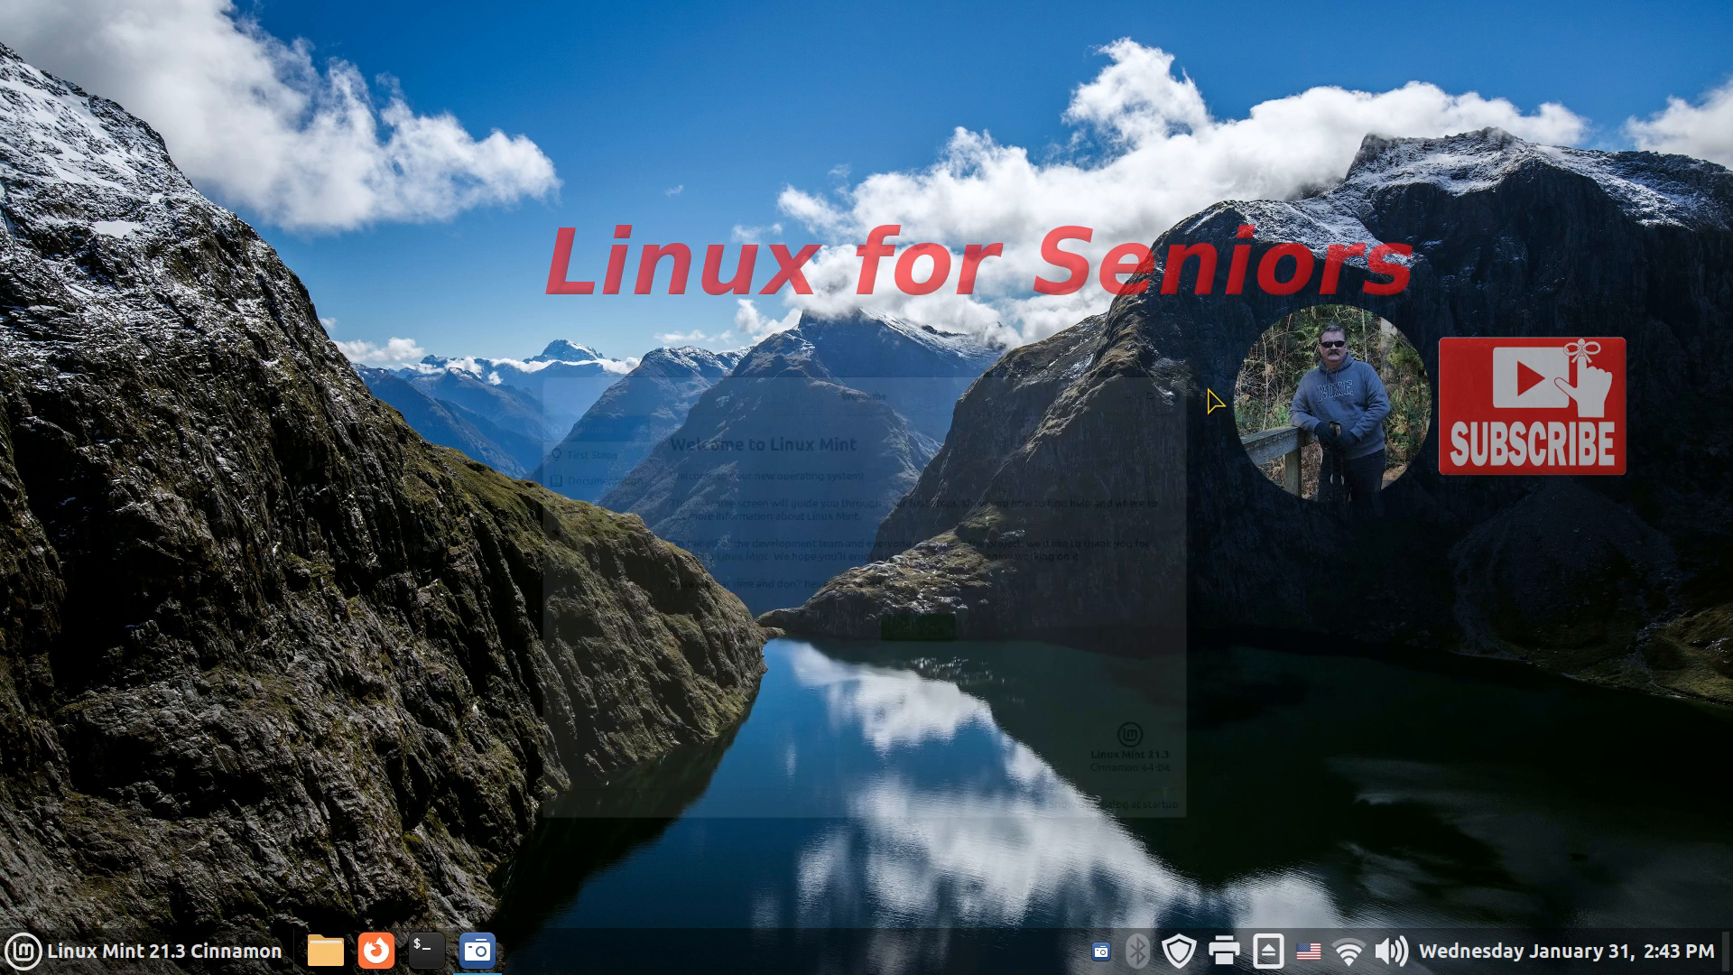
click(1315, 950)
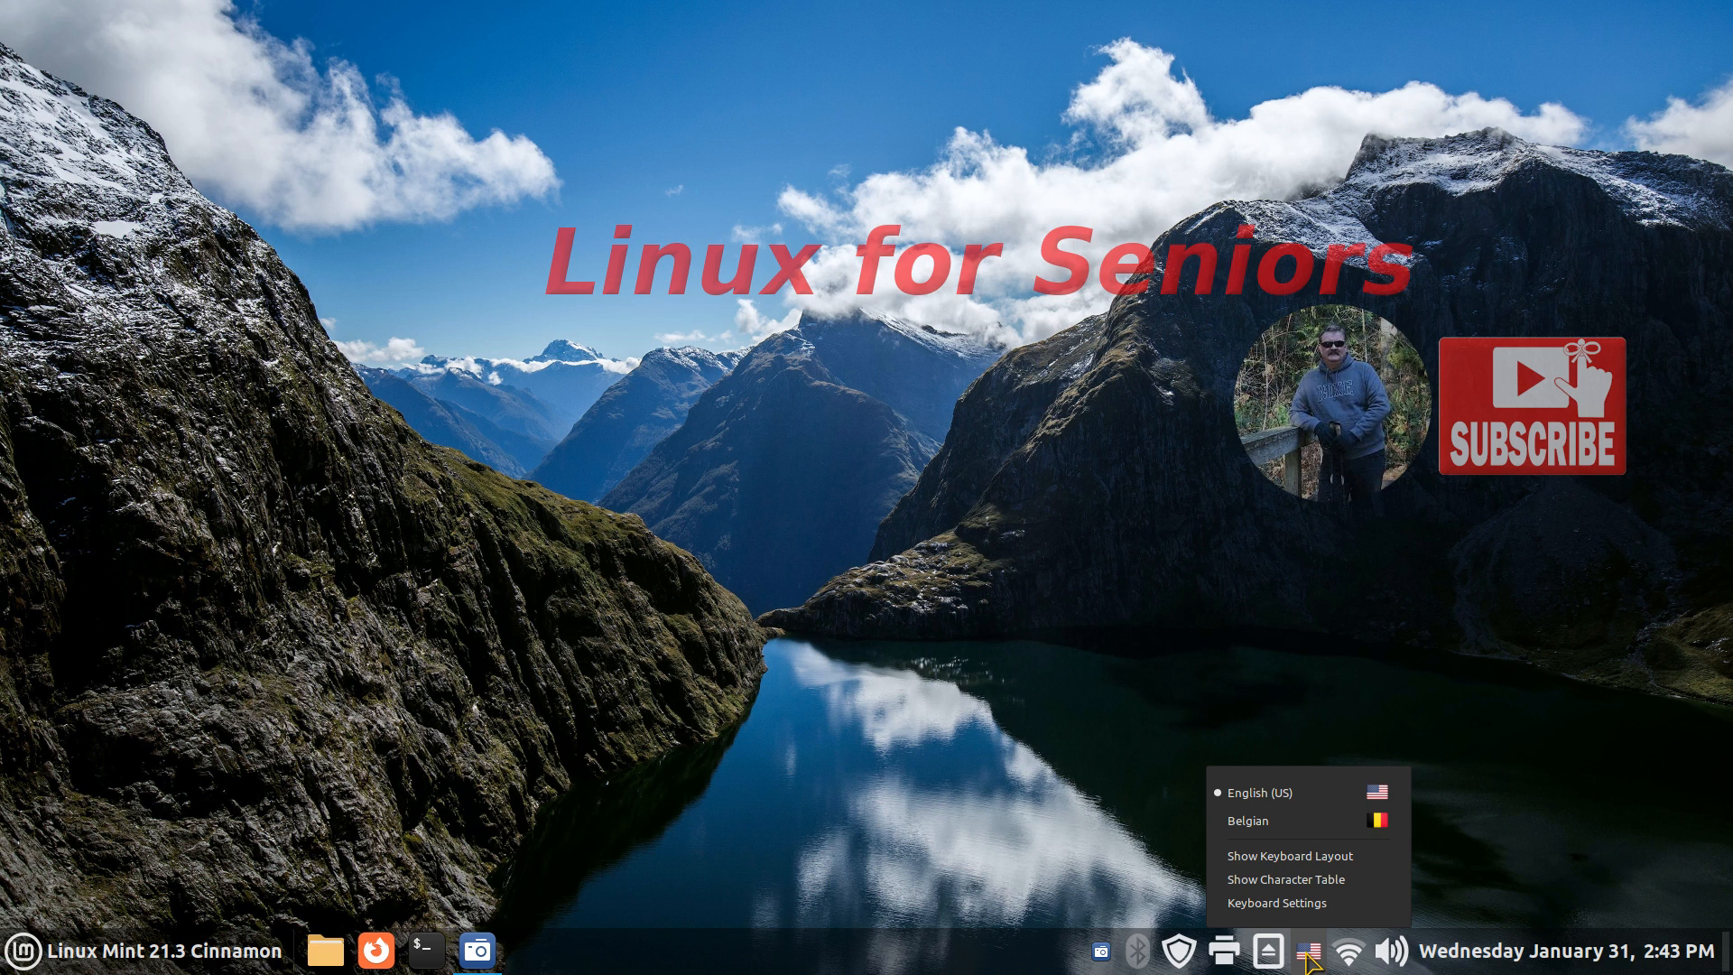
mouse_move(925, 957)
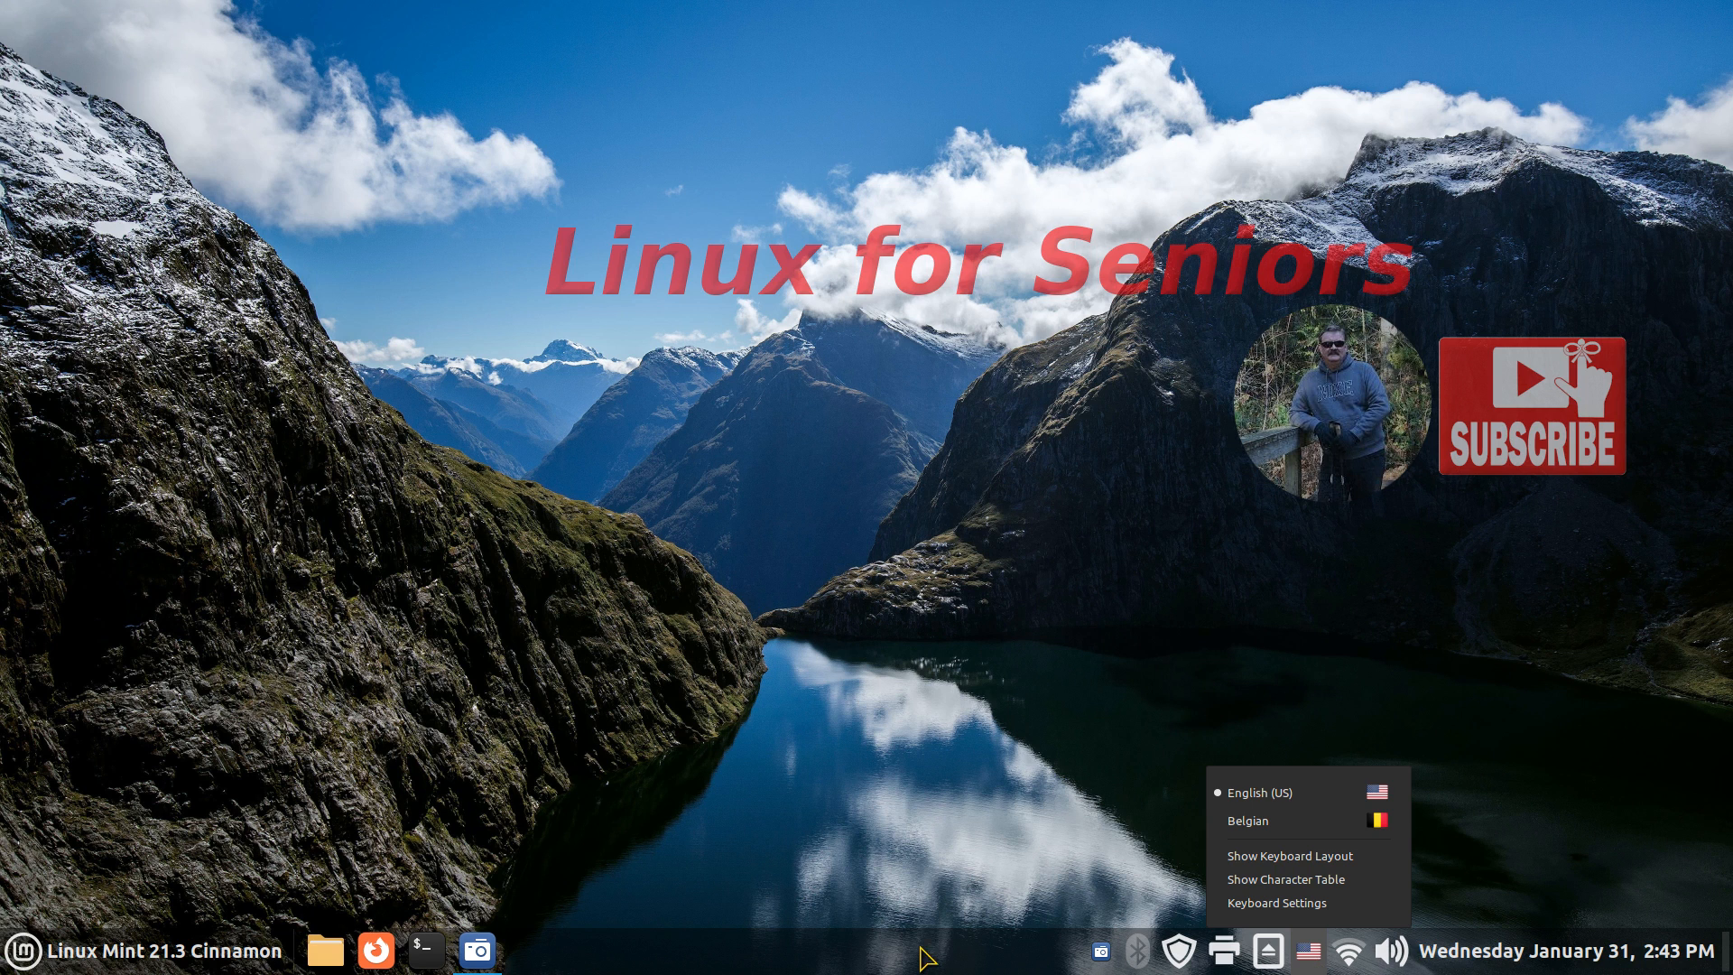
click(1286, 855)
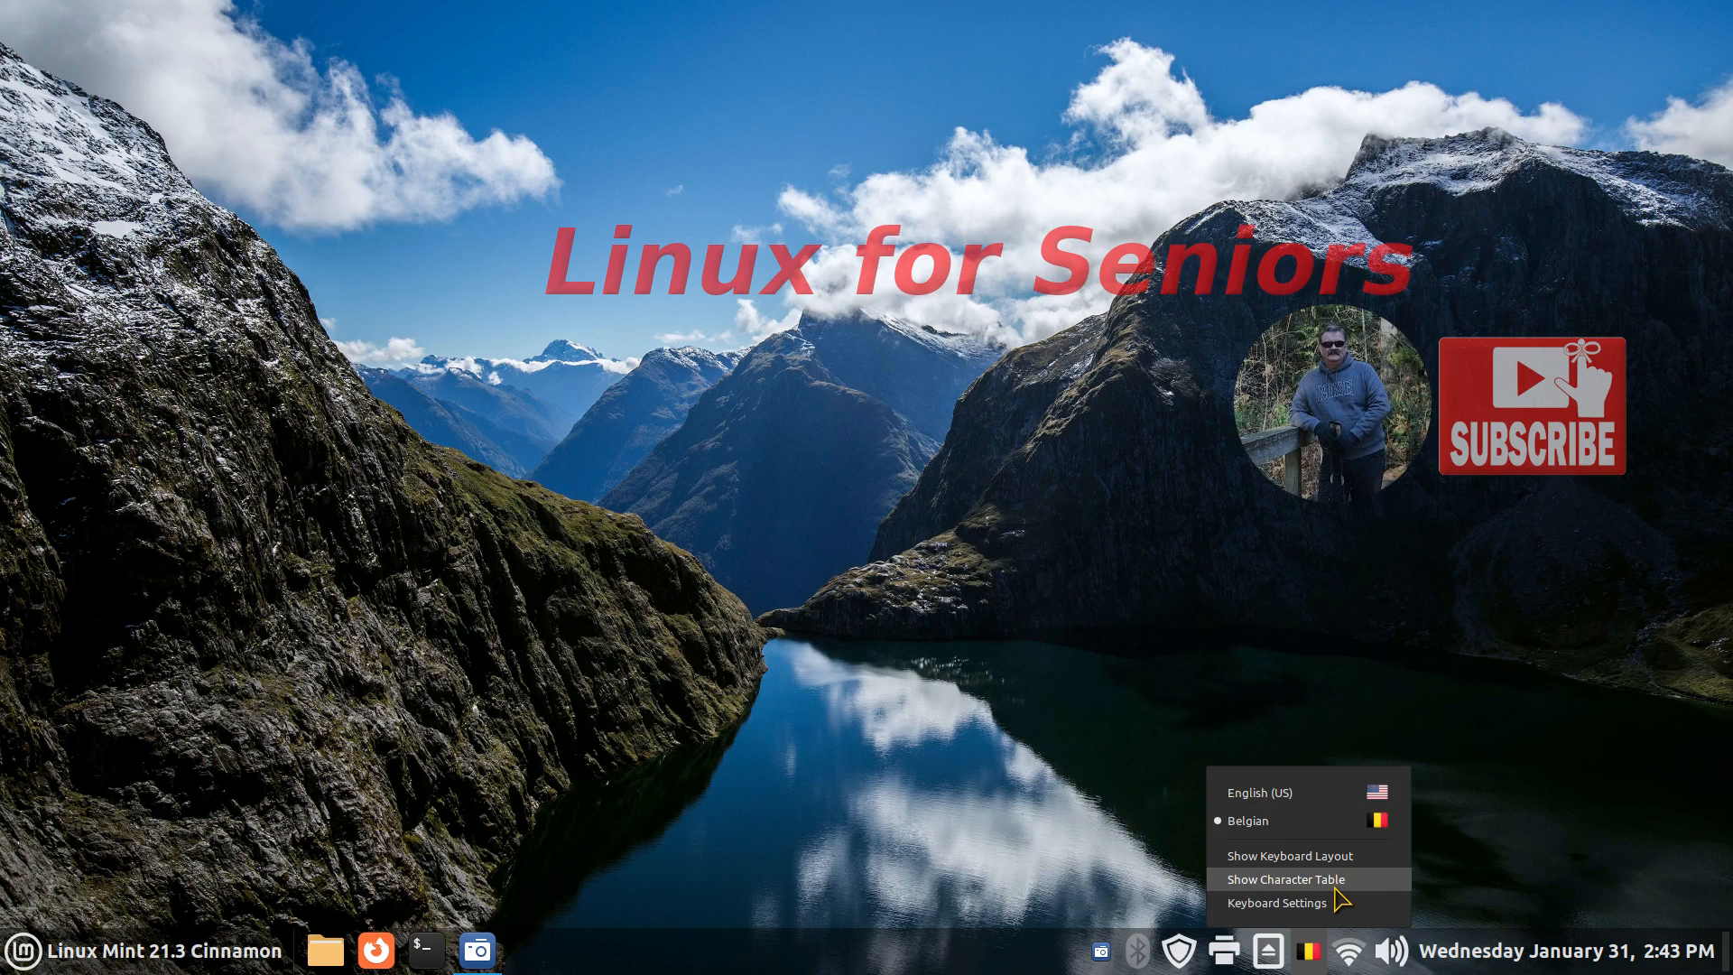
click(1285, 878)
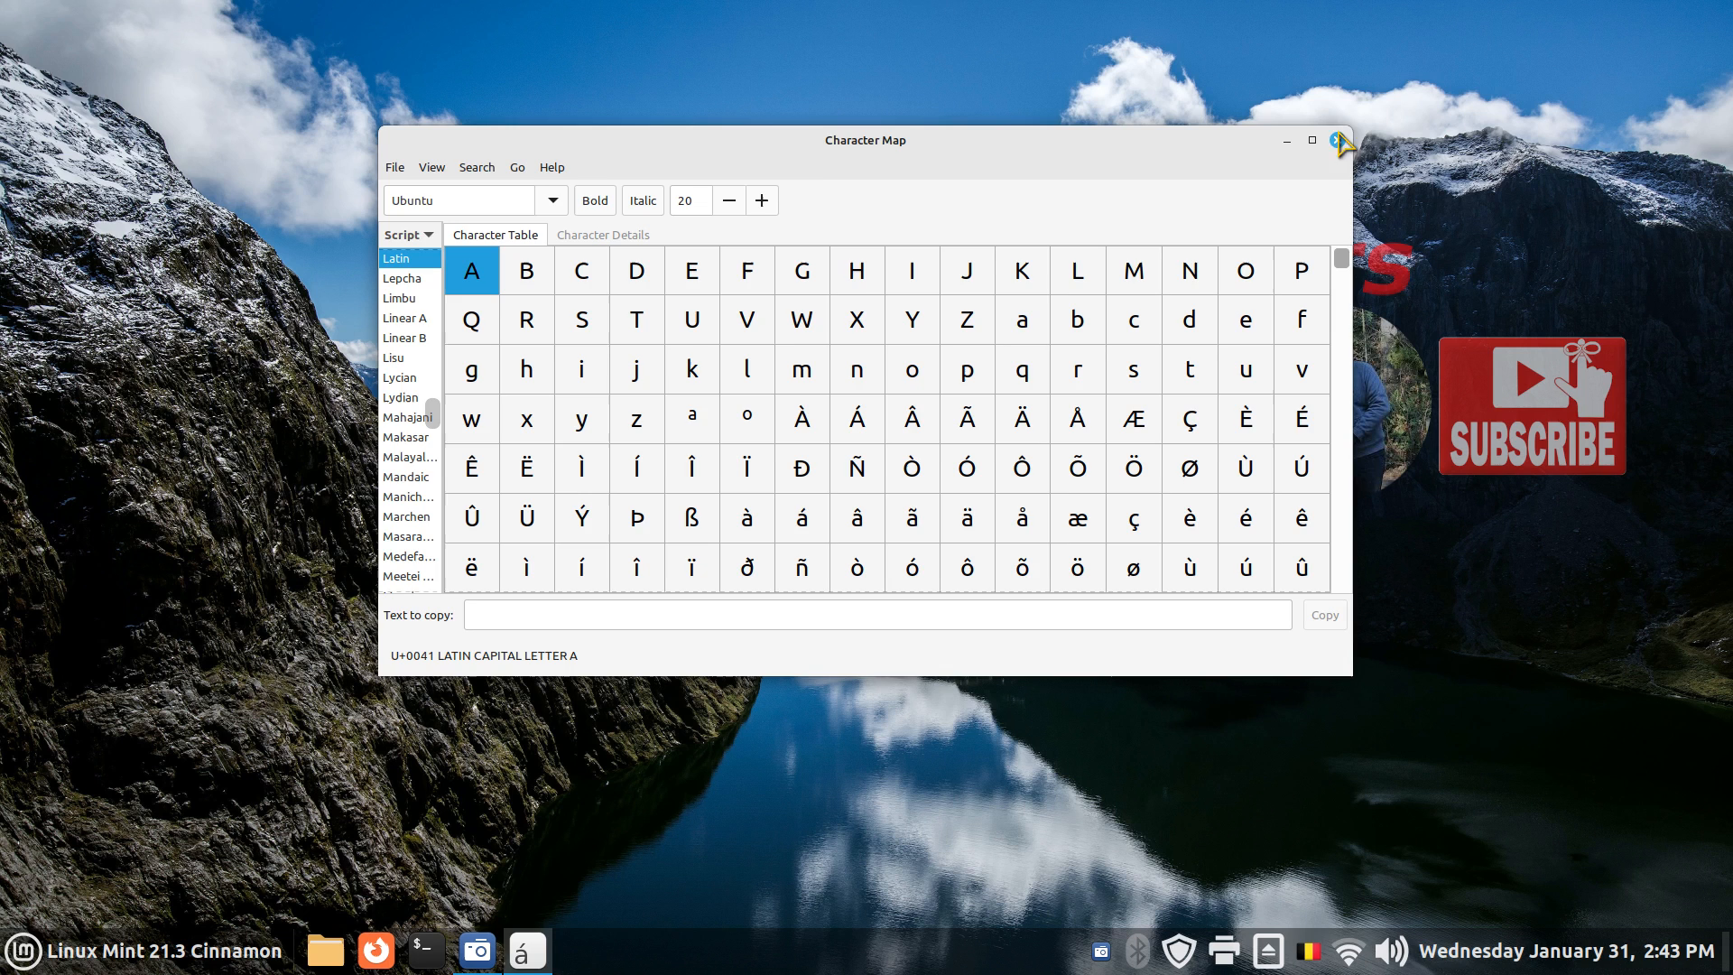
click(1310, 949)
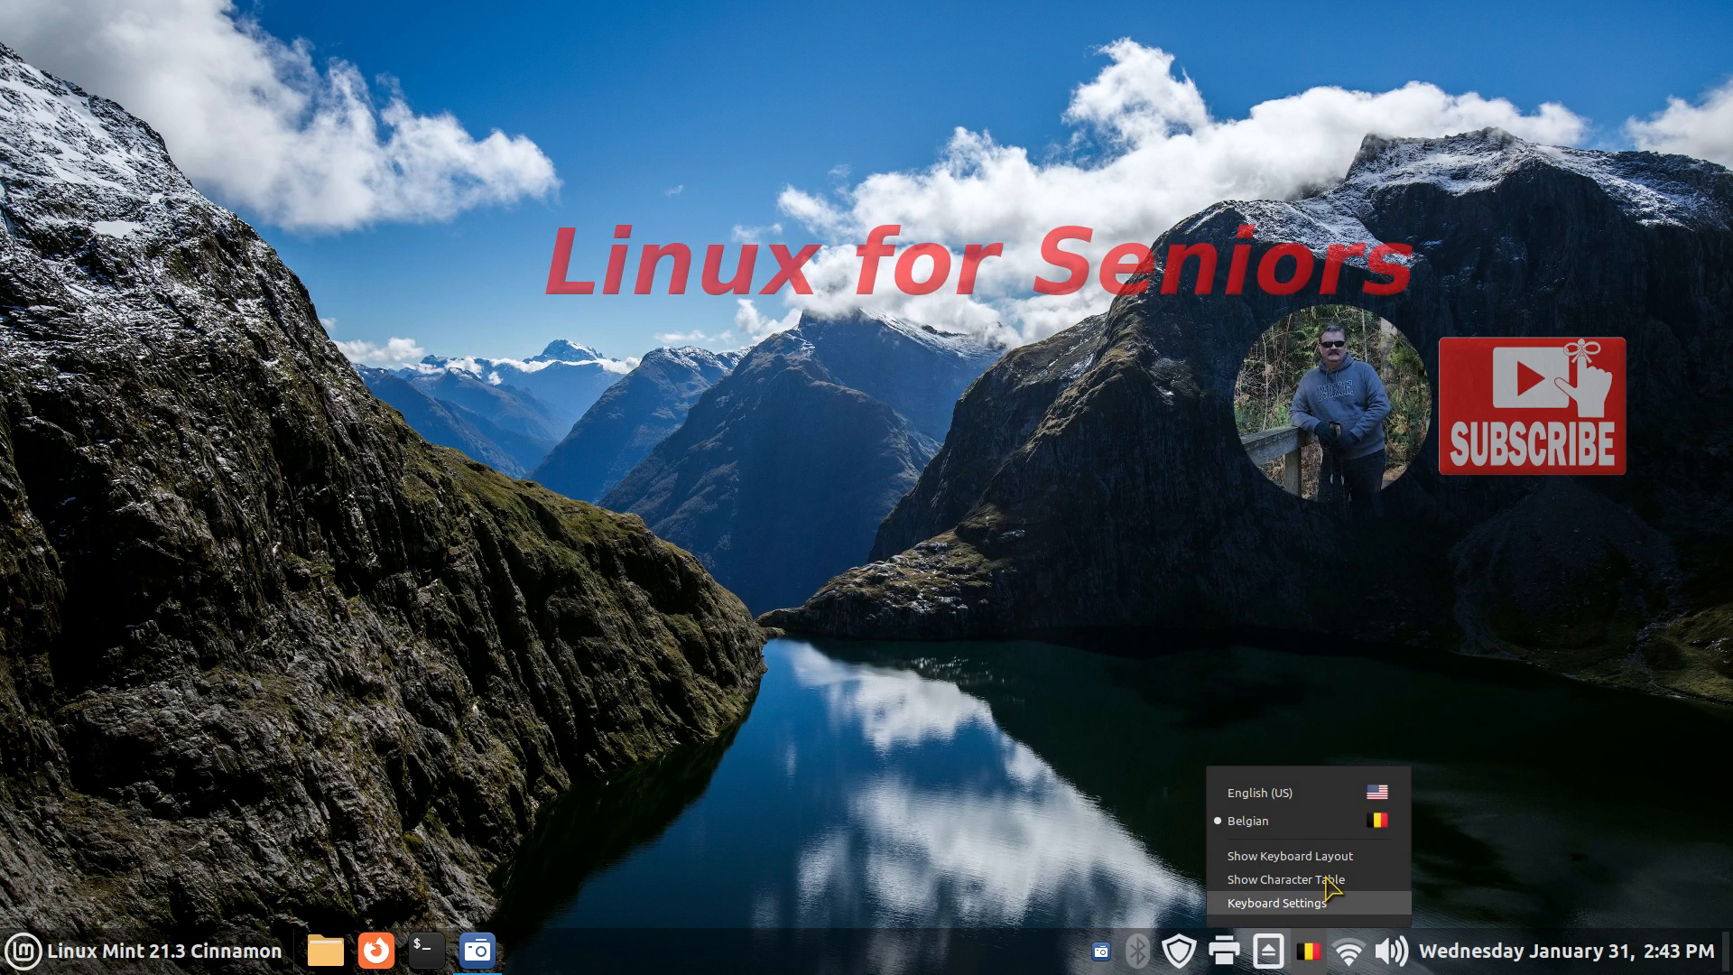
click(1255, 793)
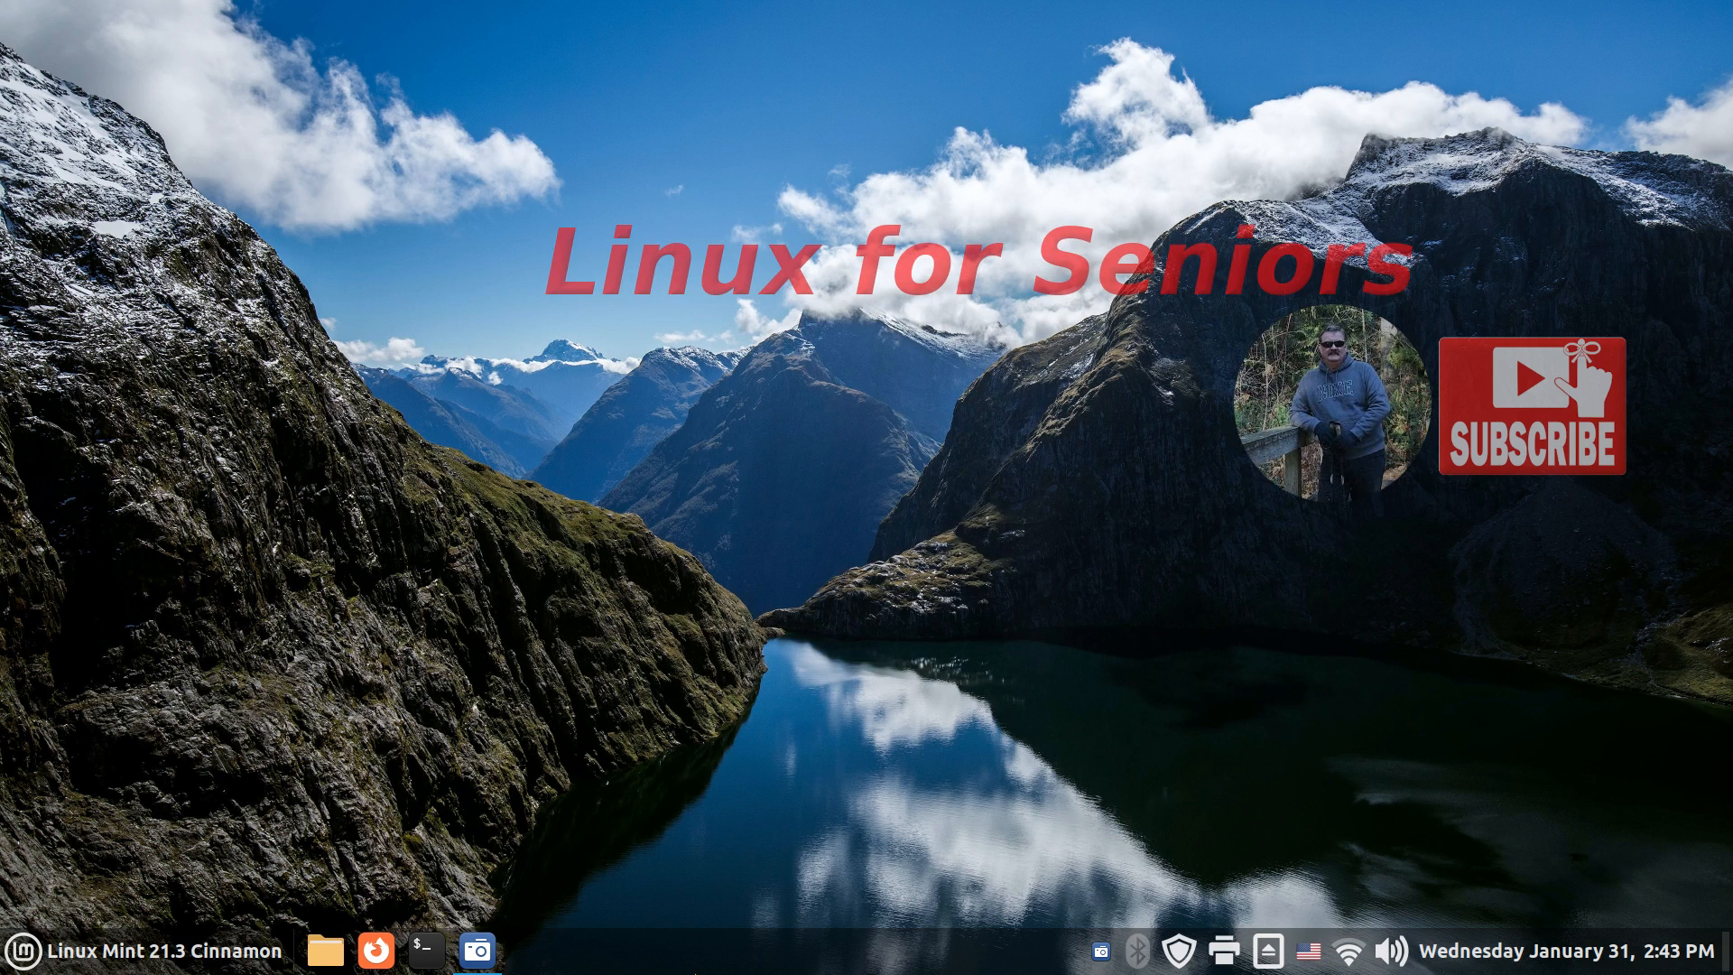
mouse_move(715, 964)
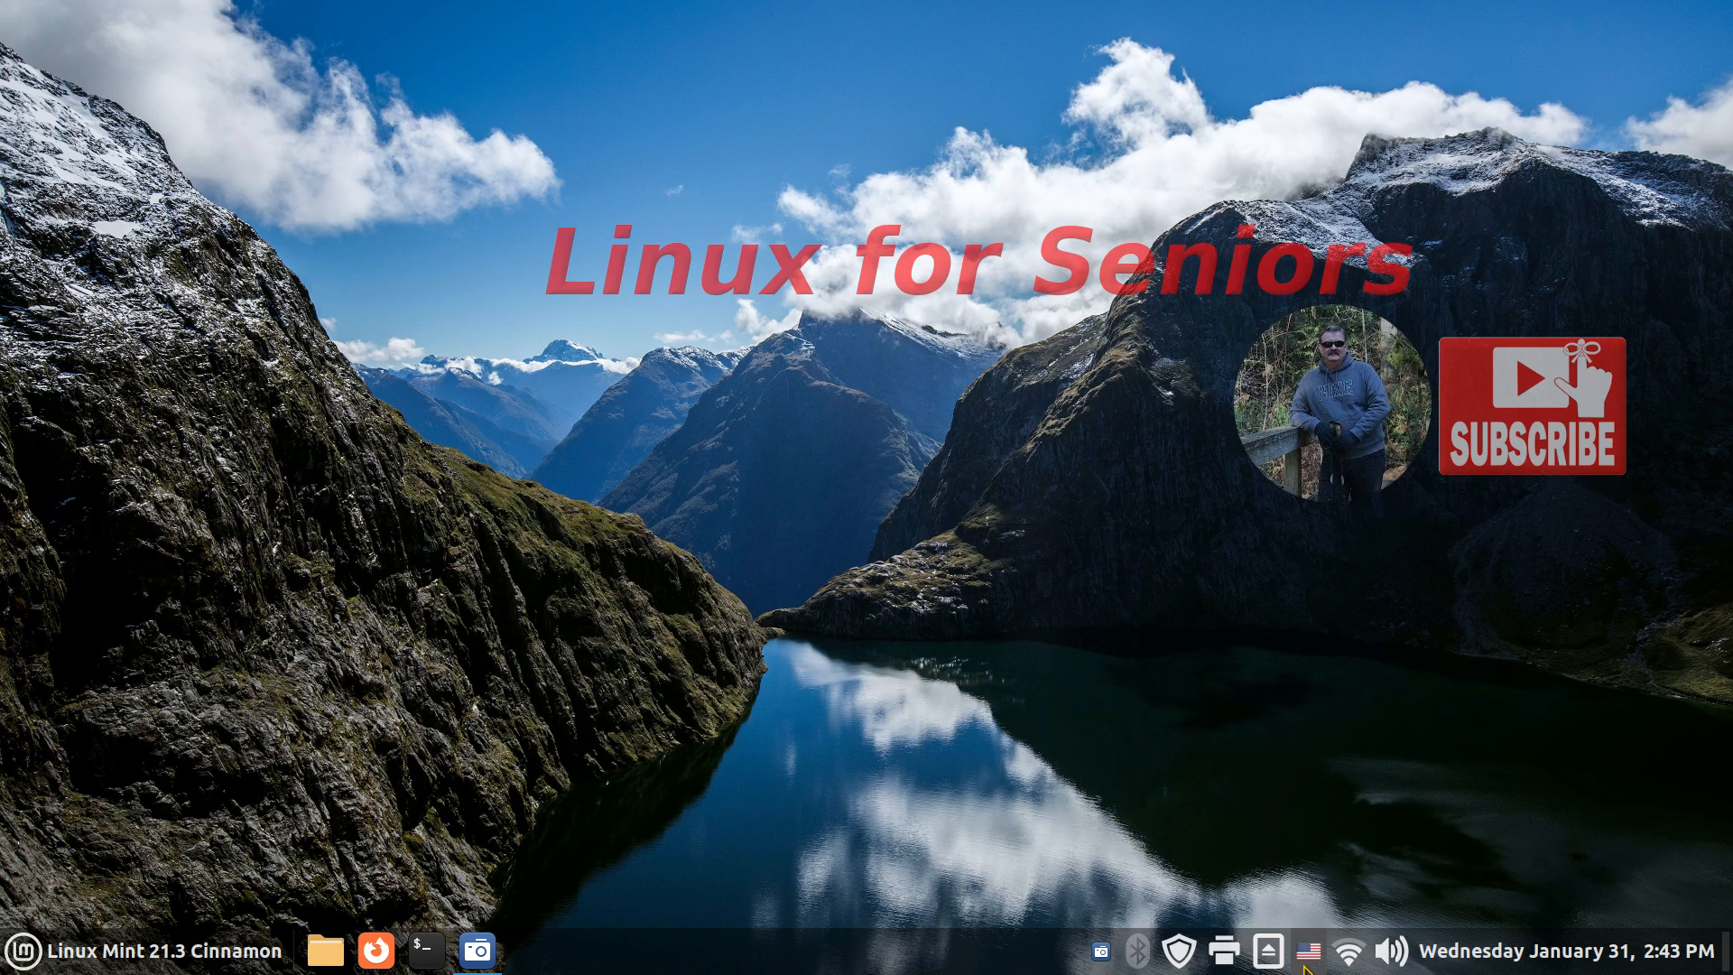
mouse_move(886, 762)
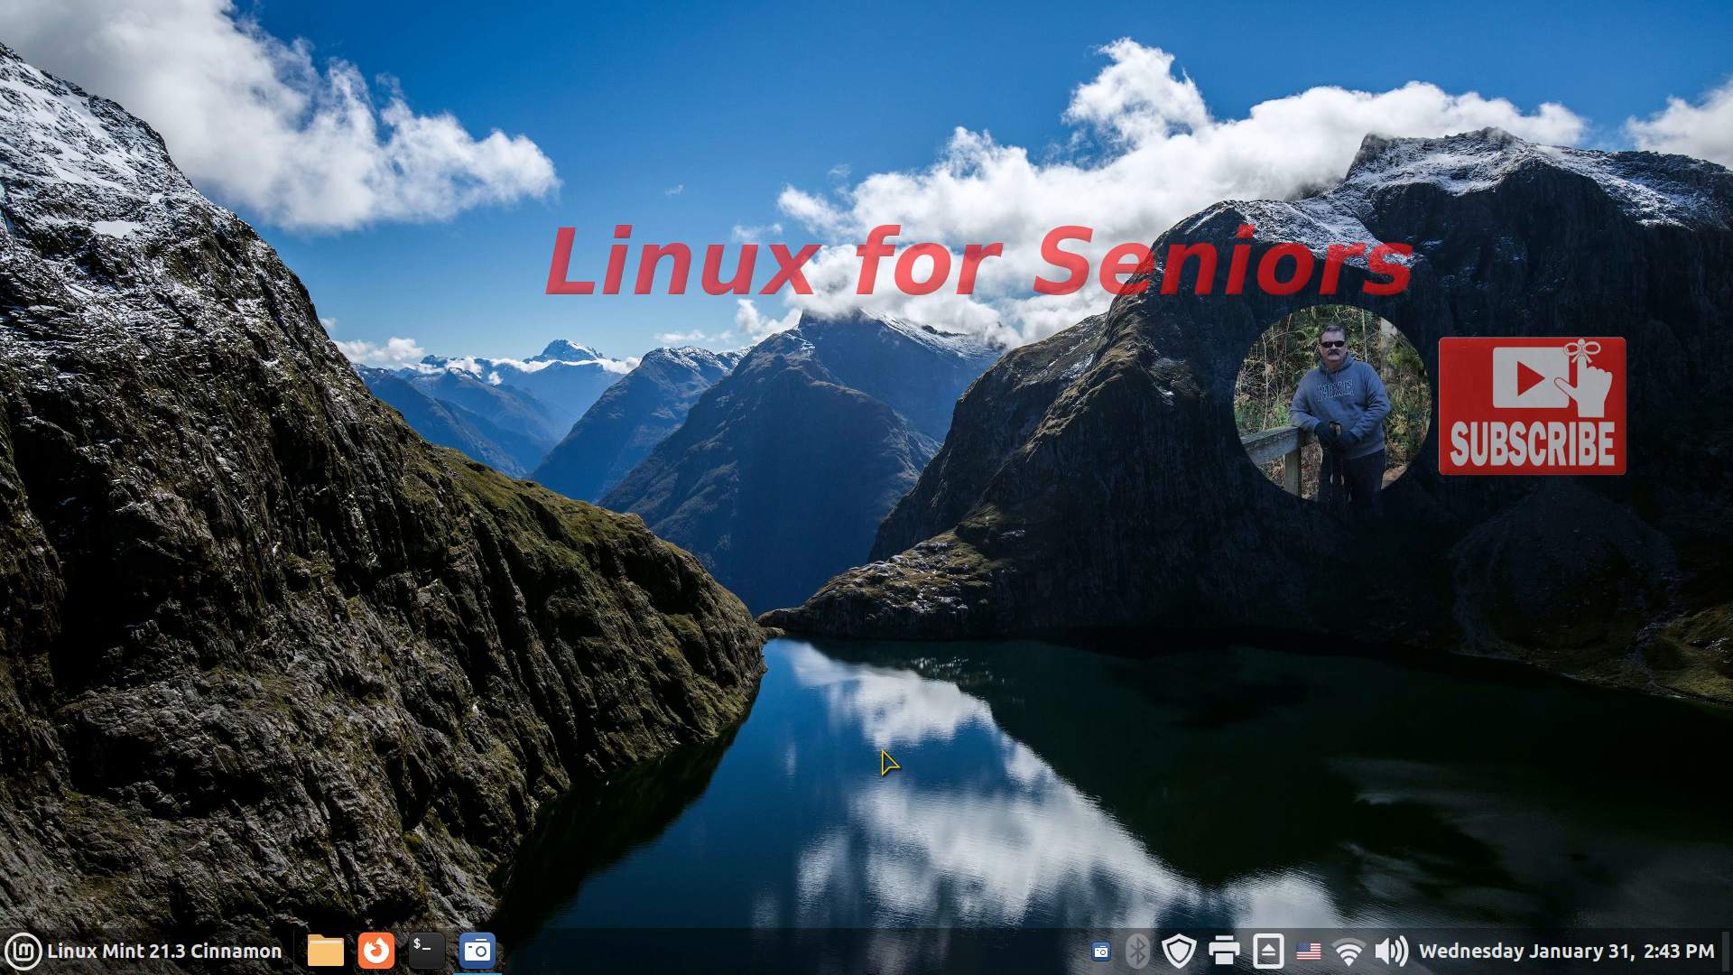
In System Settings' keyboard layouts, delete Belgian and select the remaining English (US) layout
click(527, 948)
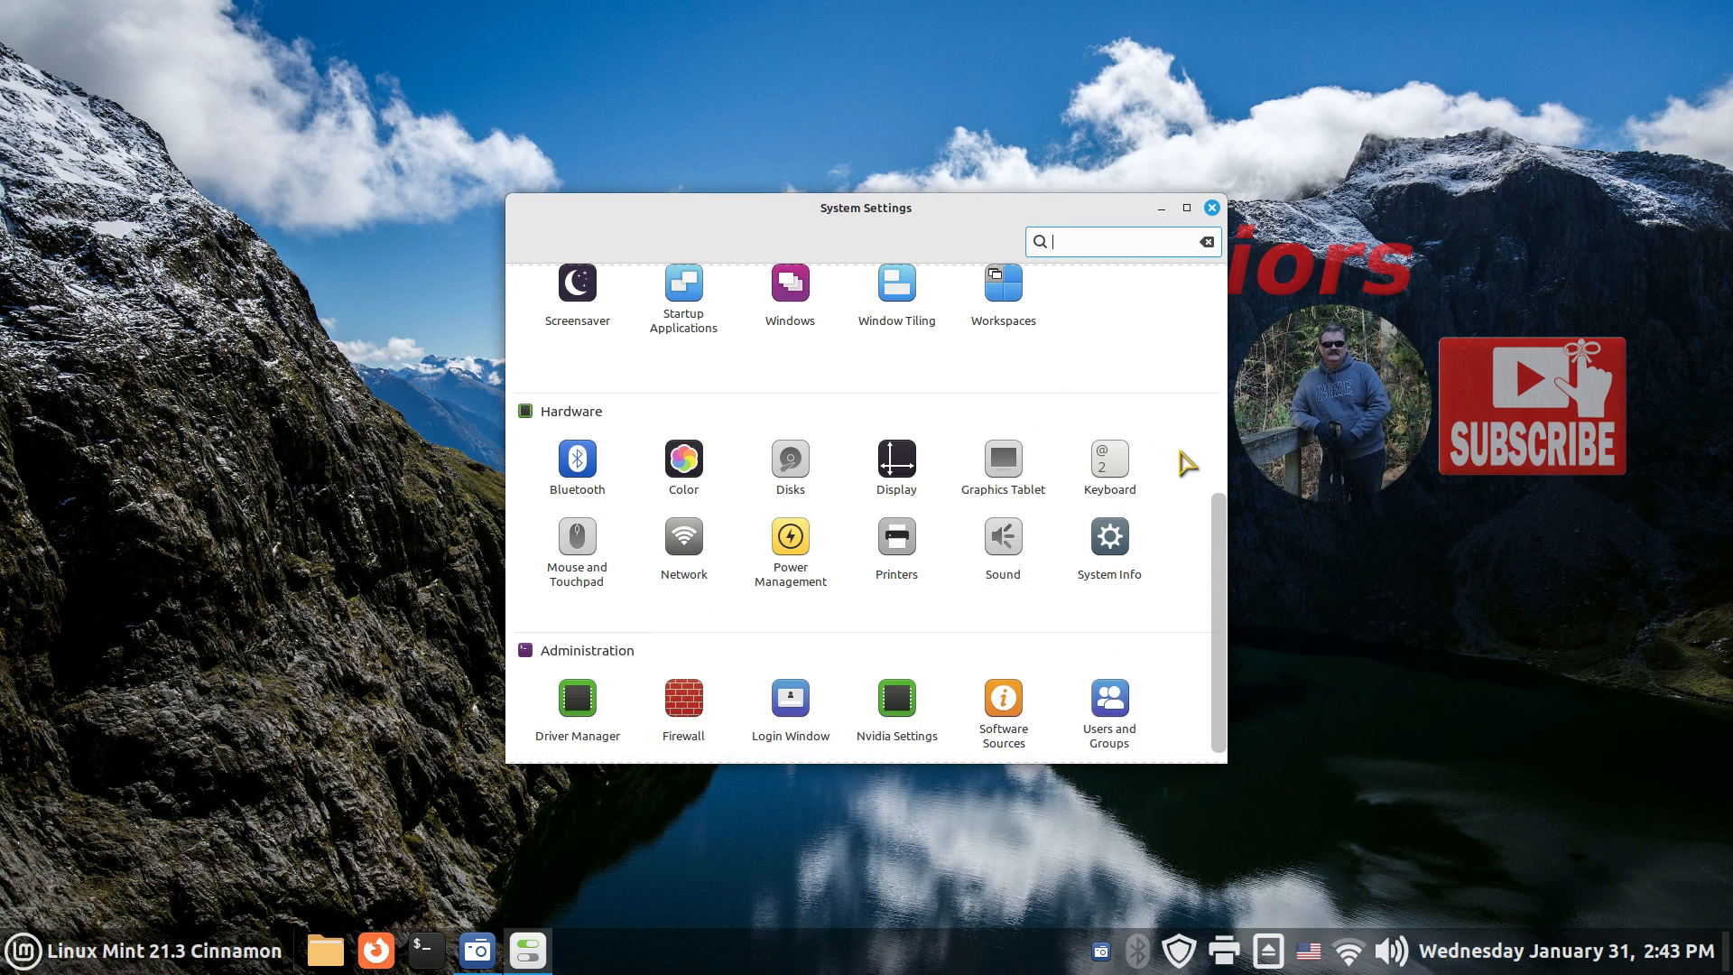
click(1109, 457)
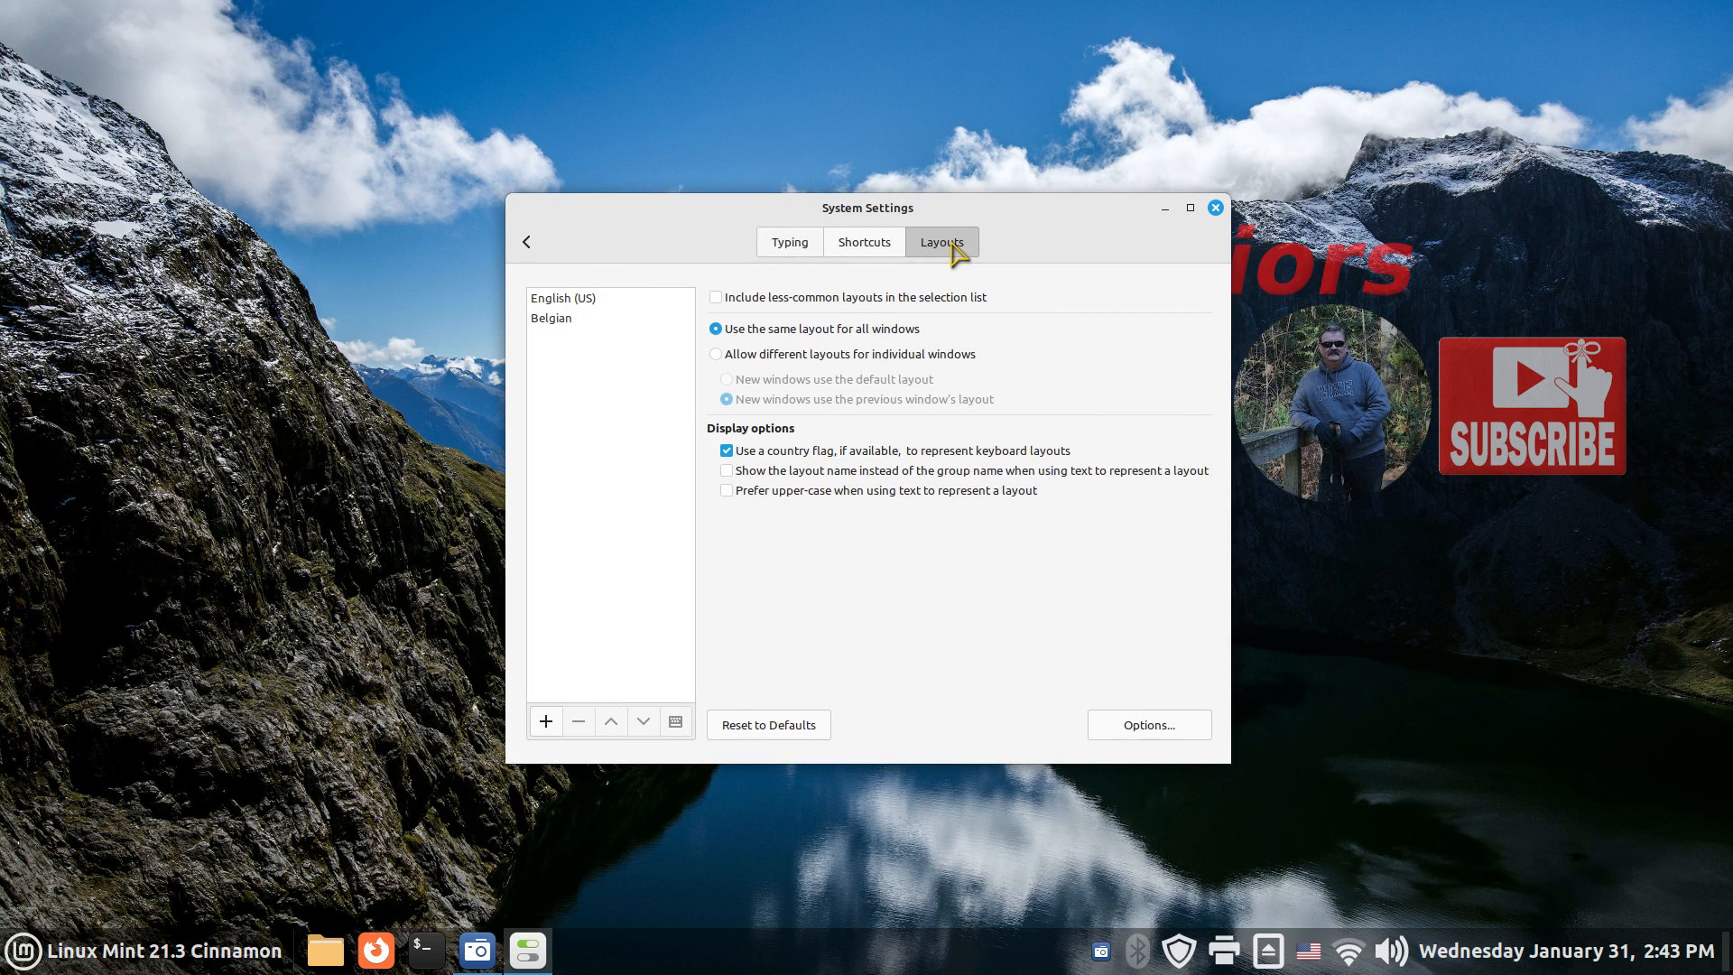
mouse_move(580, 340)
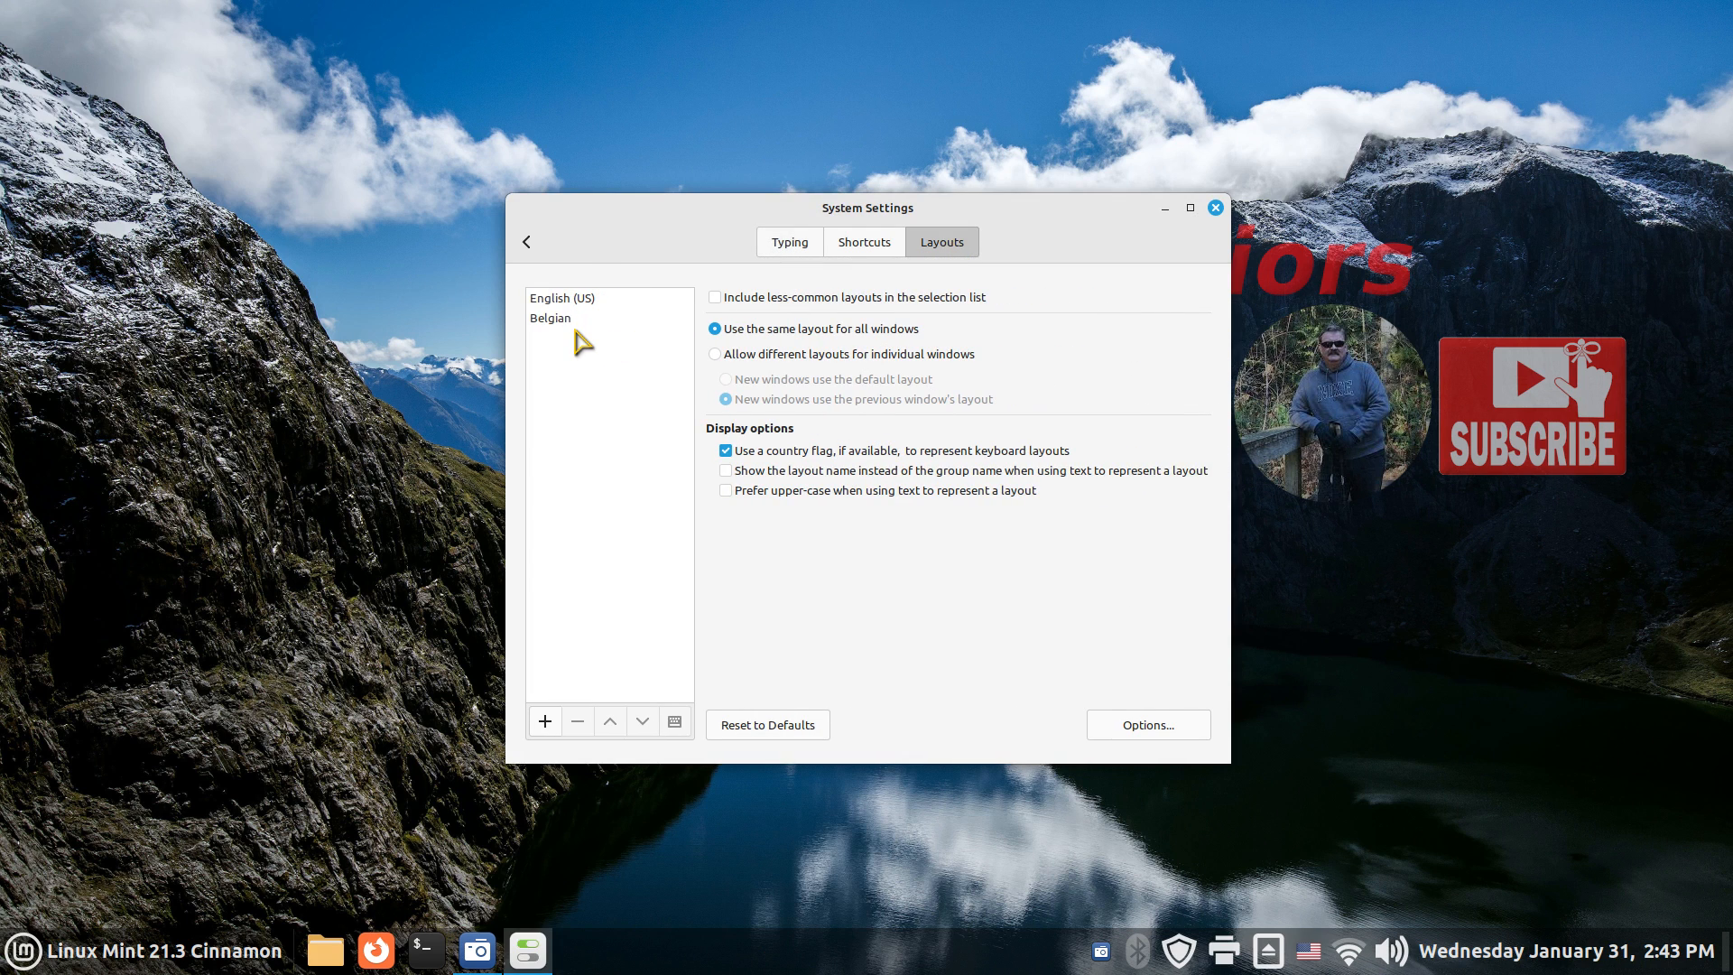
mouse_move(573, 335)
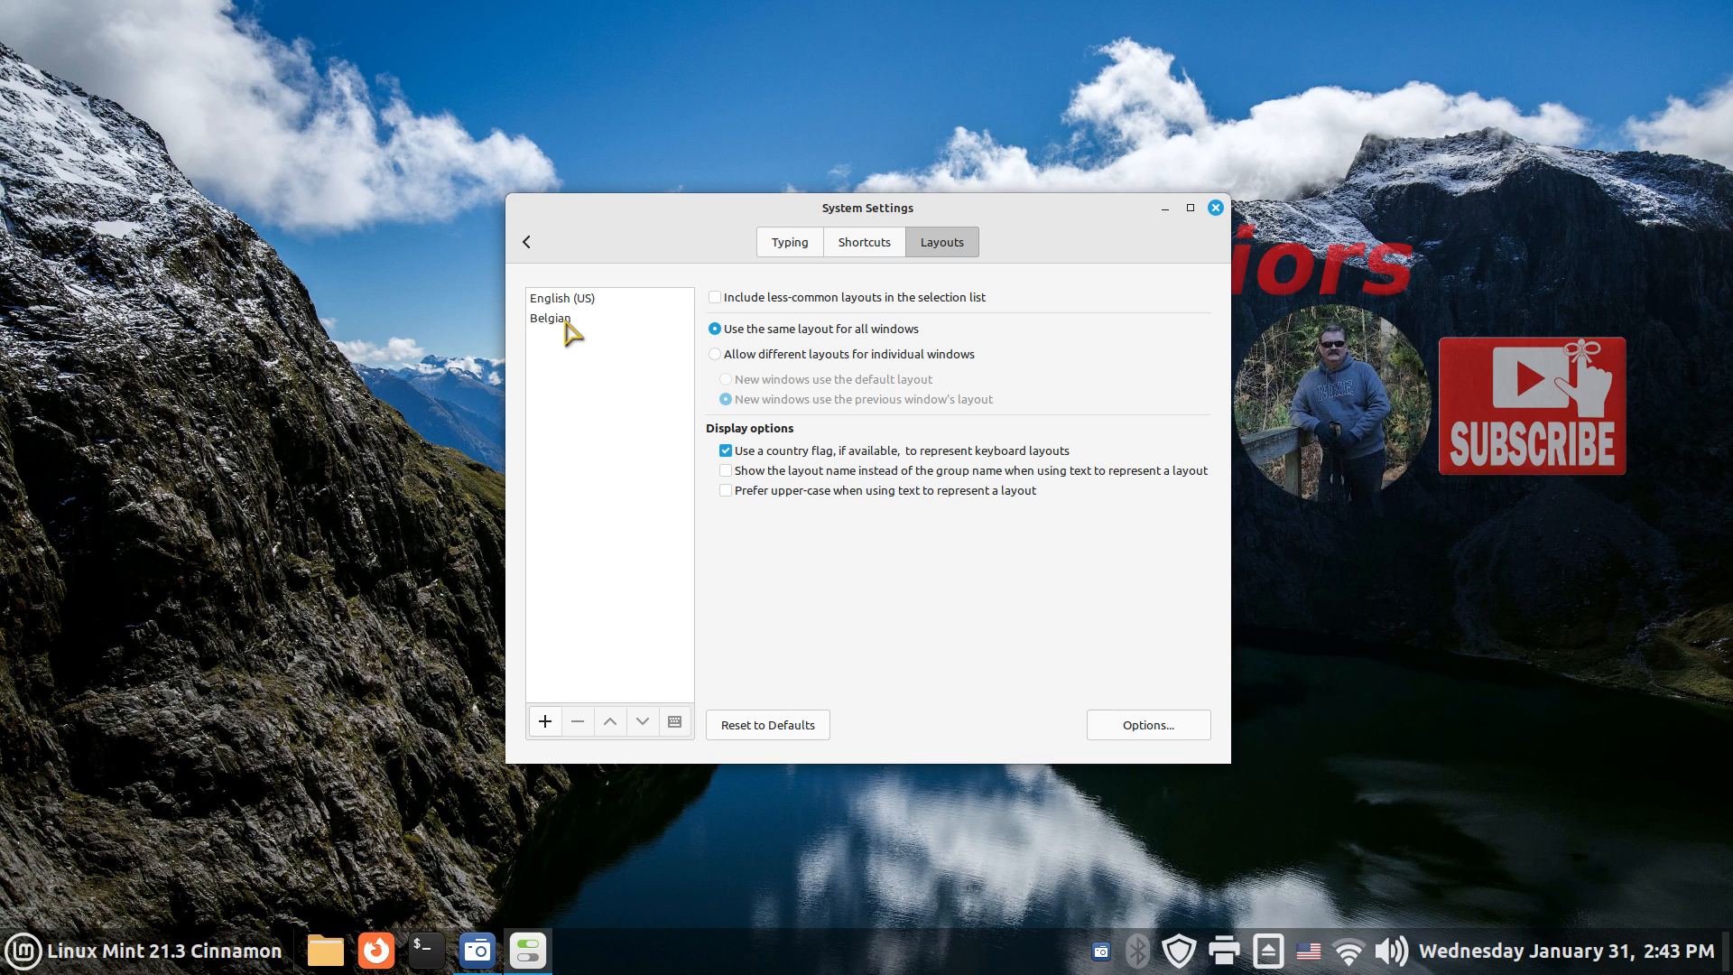
click(550, 319)
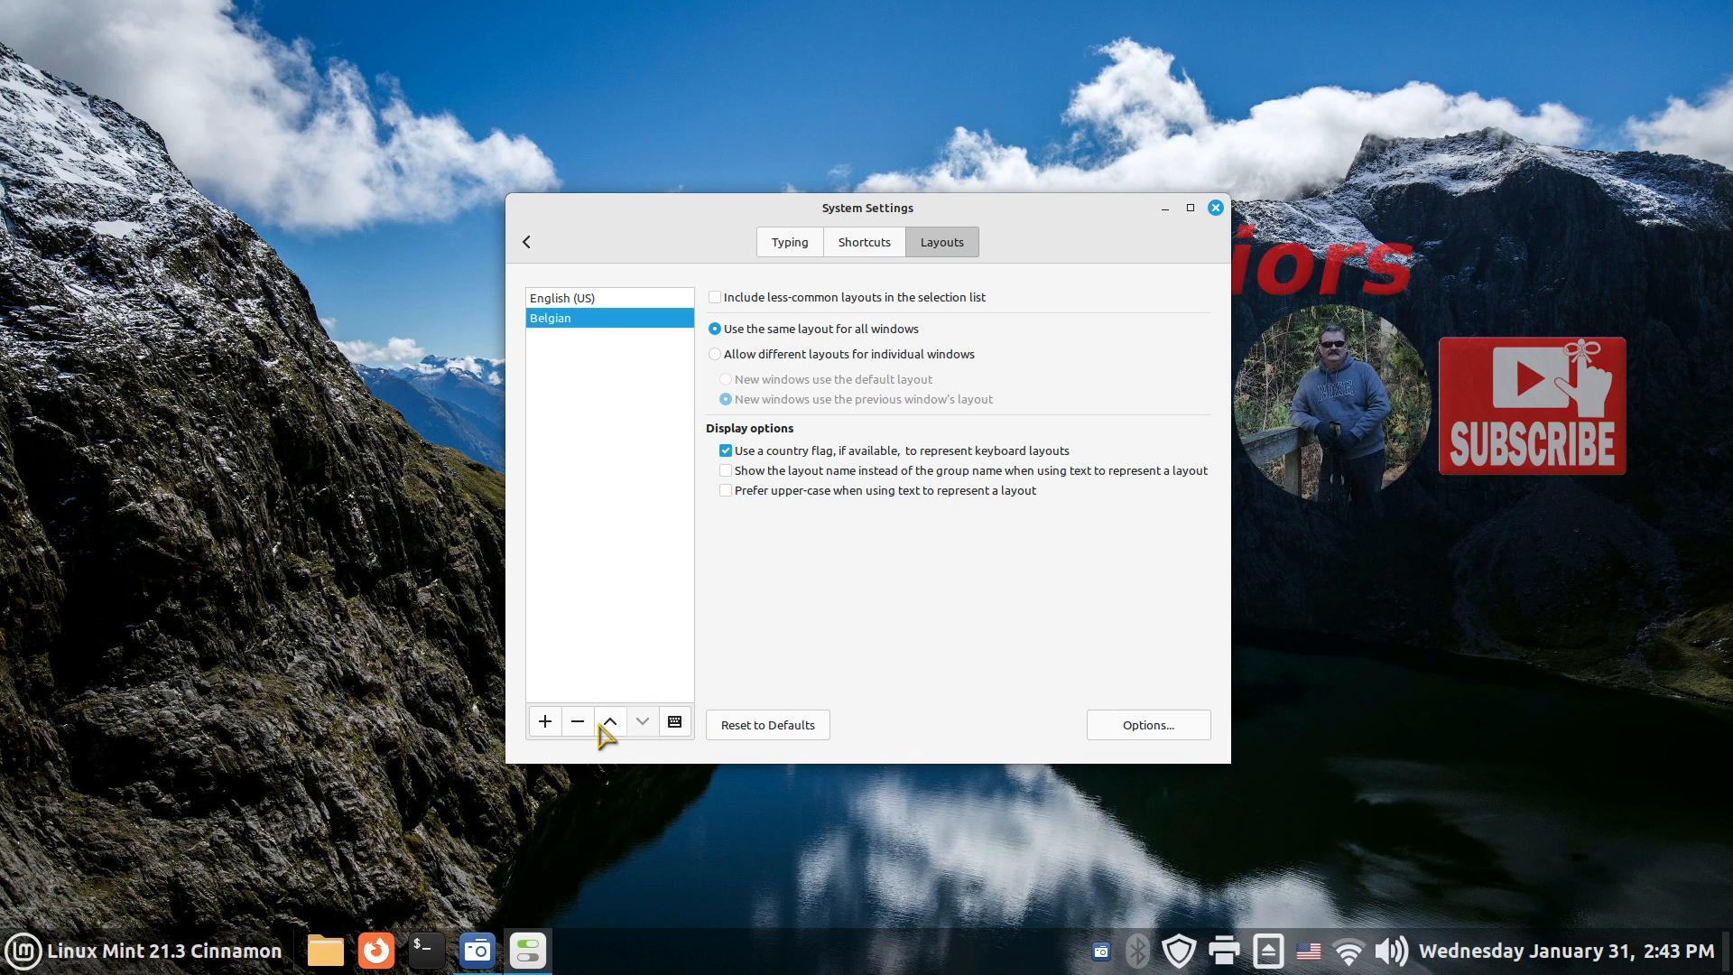
click(577, 722)
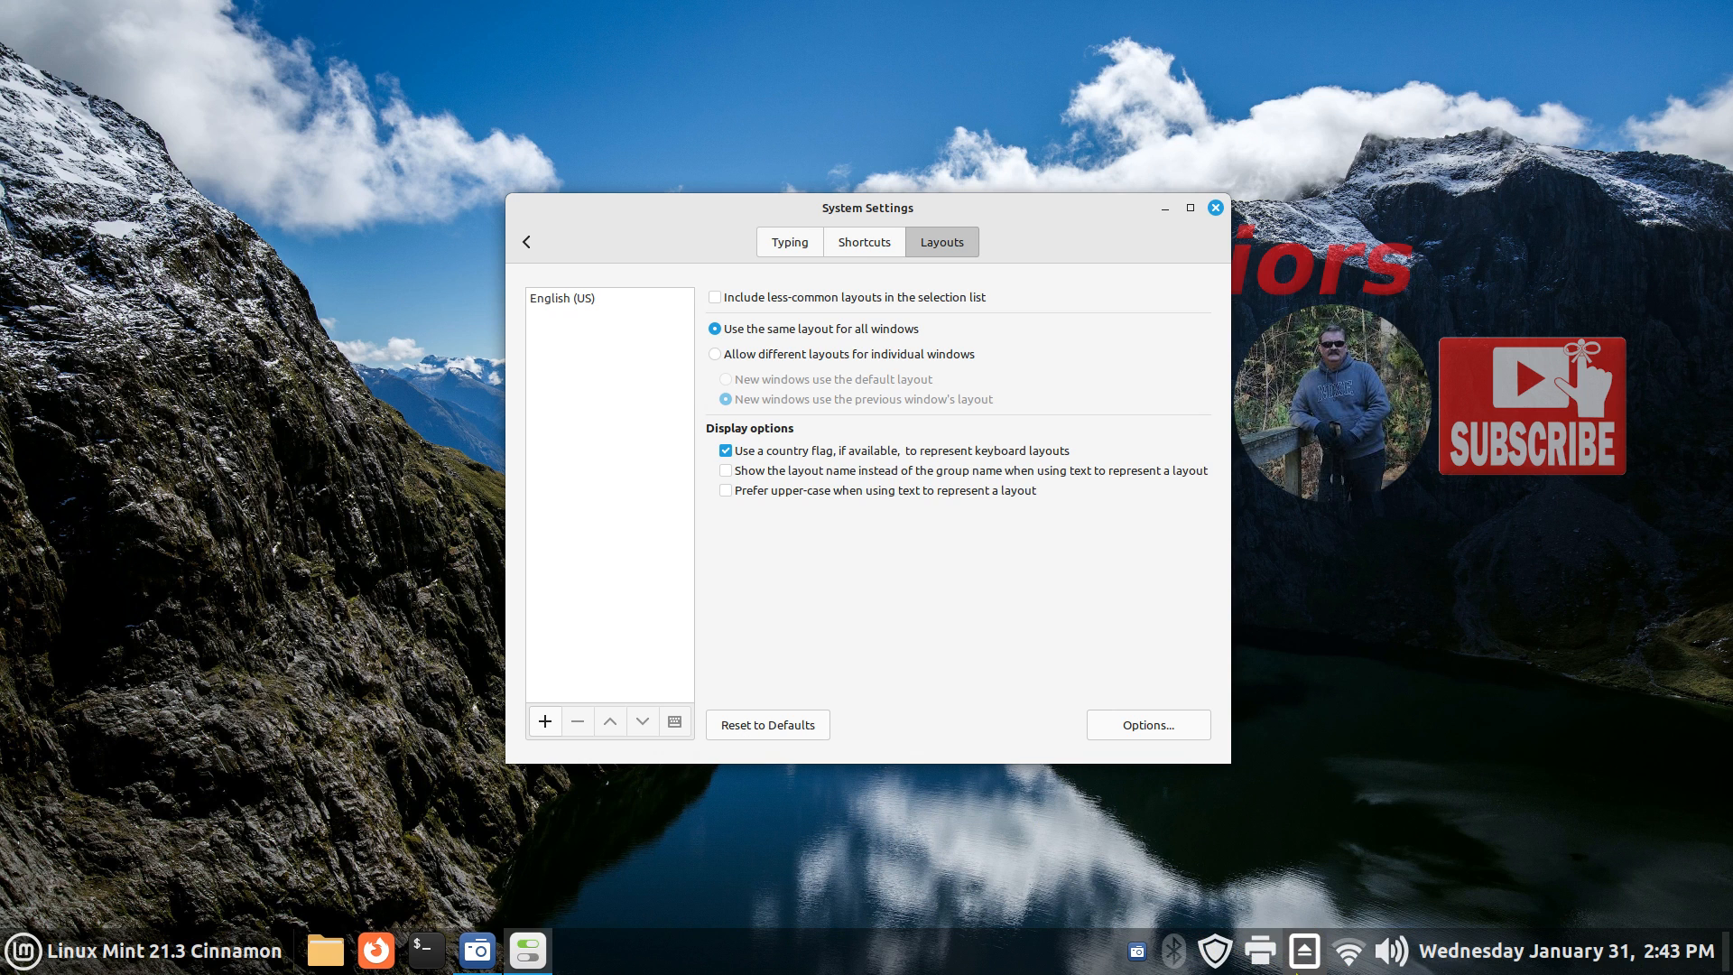
click(575, 297)
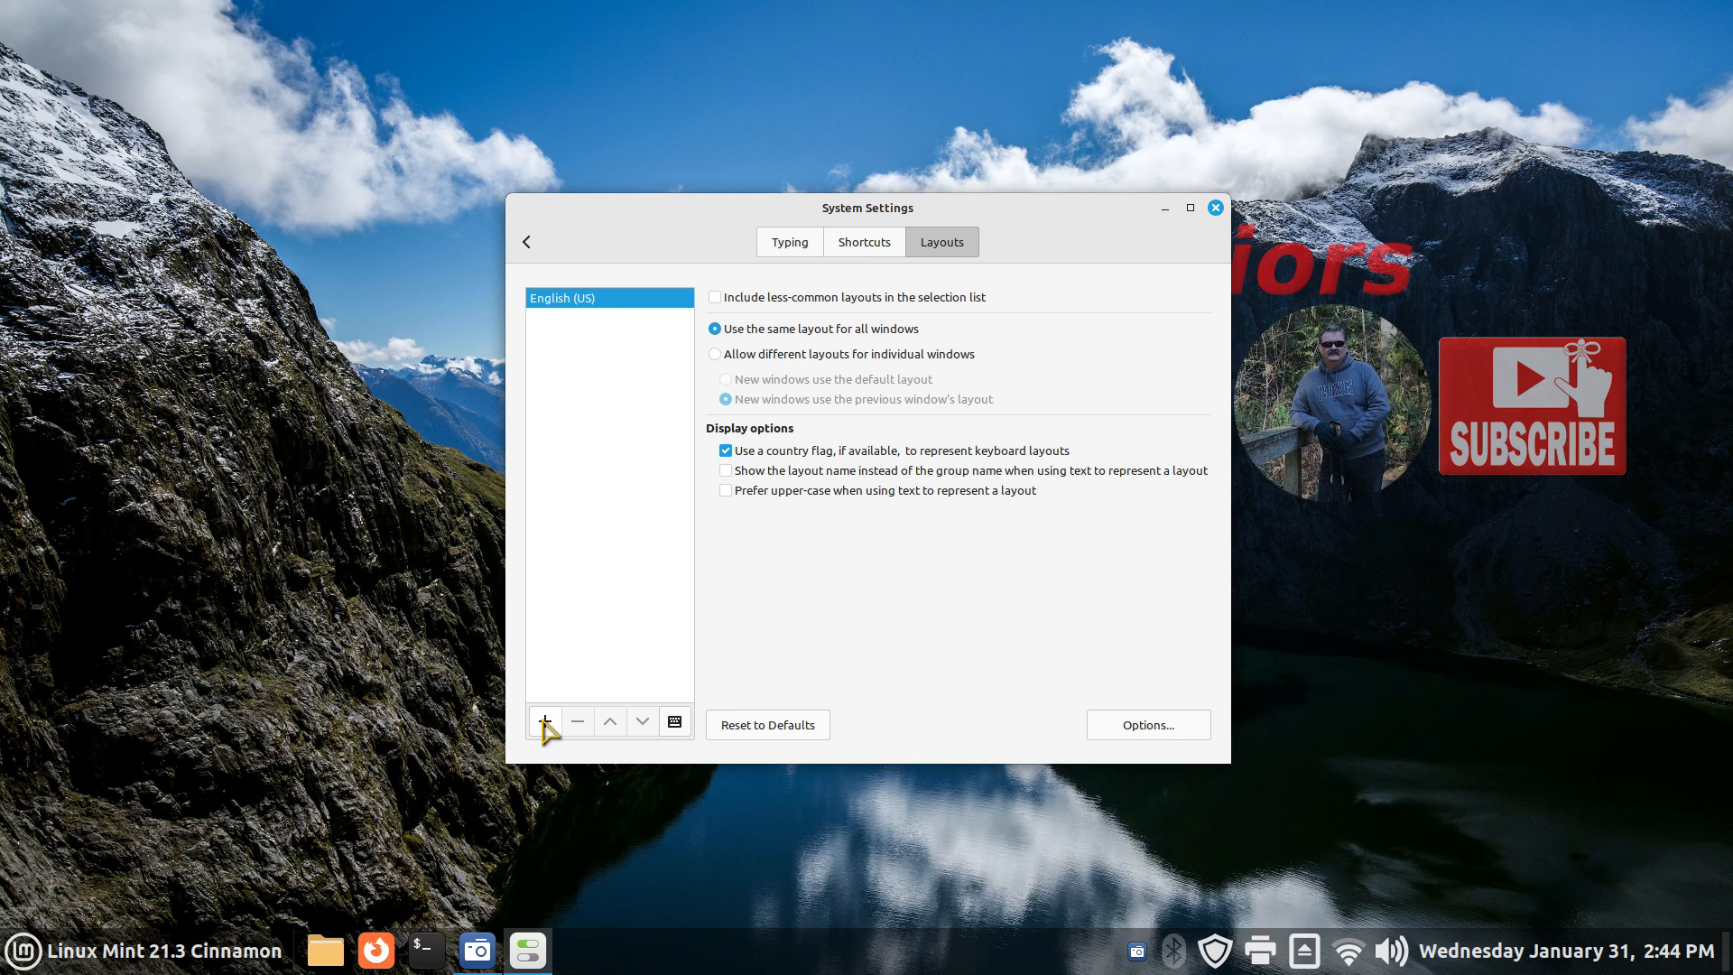
Add the Afghani layout, then scroll the layout list and add Belgian
click(544, 722)
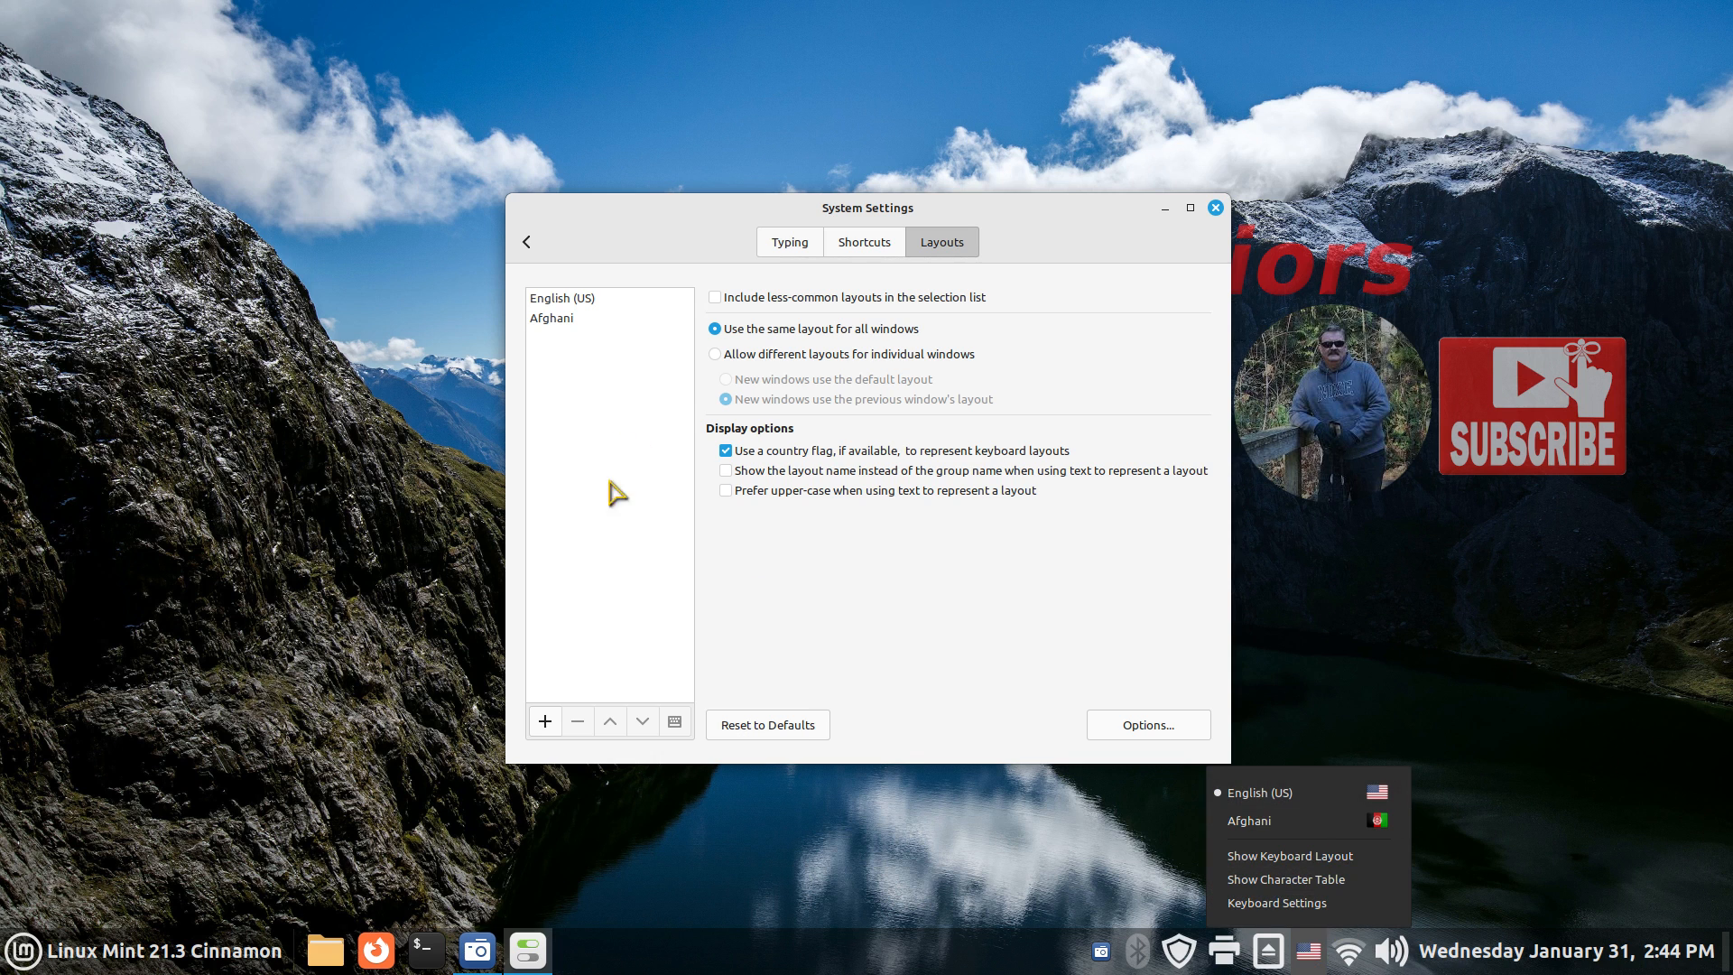
click(543, 723)
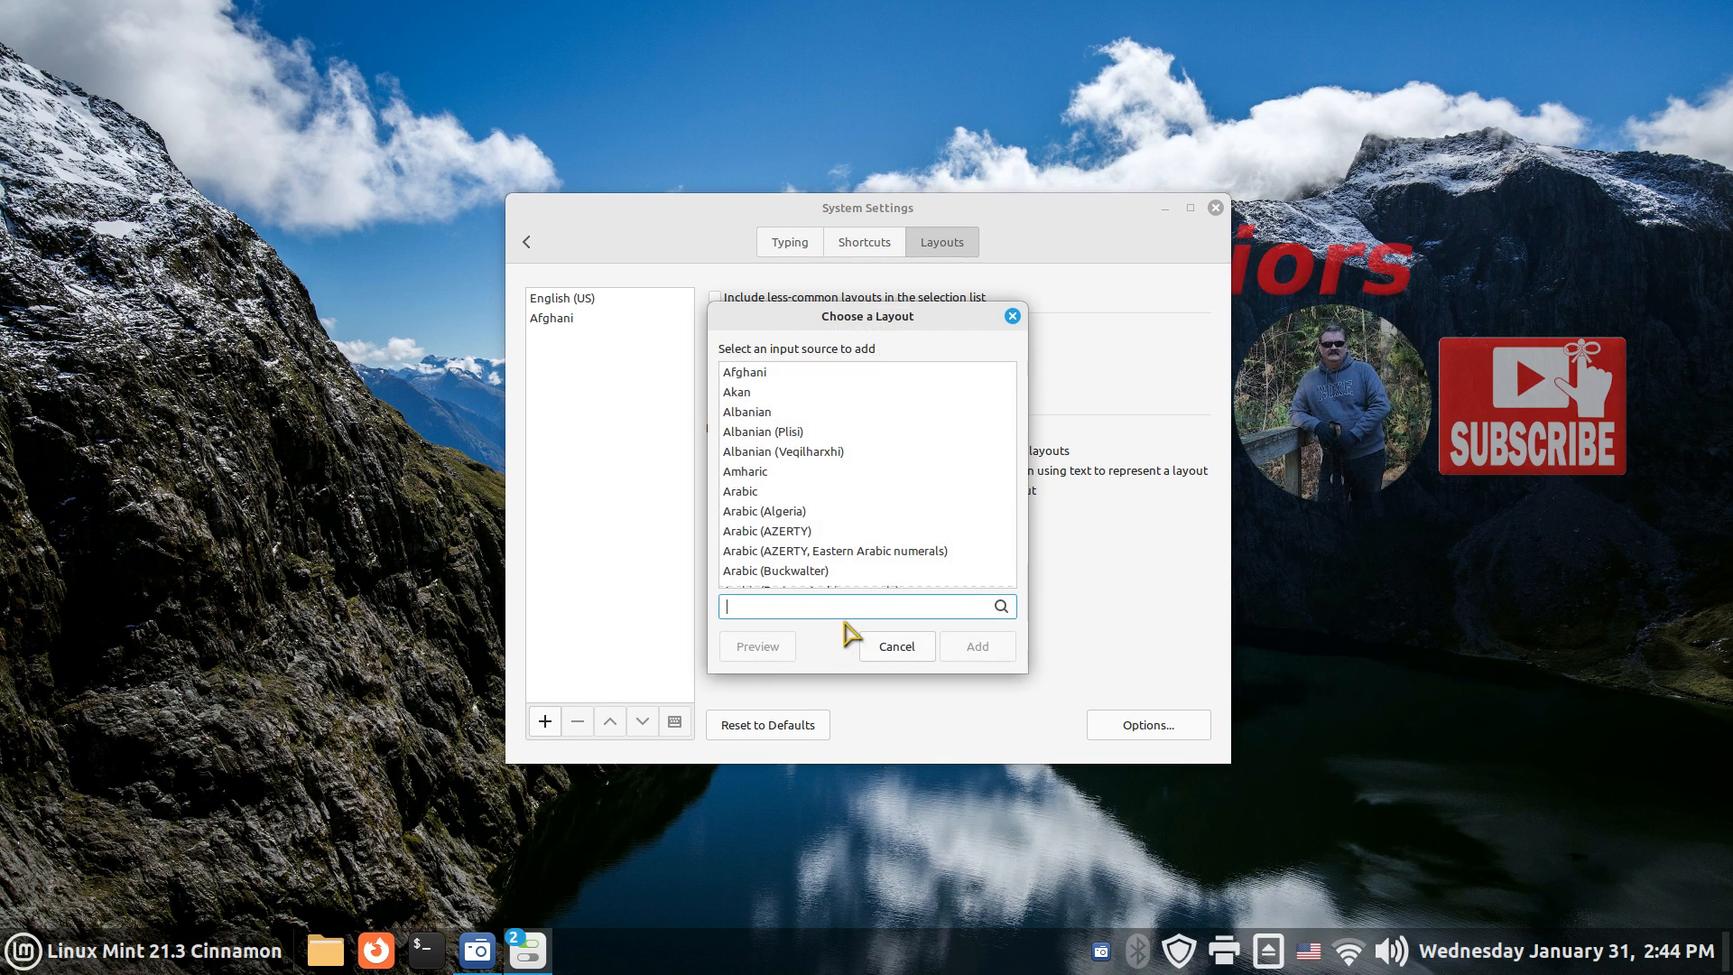
scroll(down, 3)
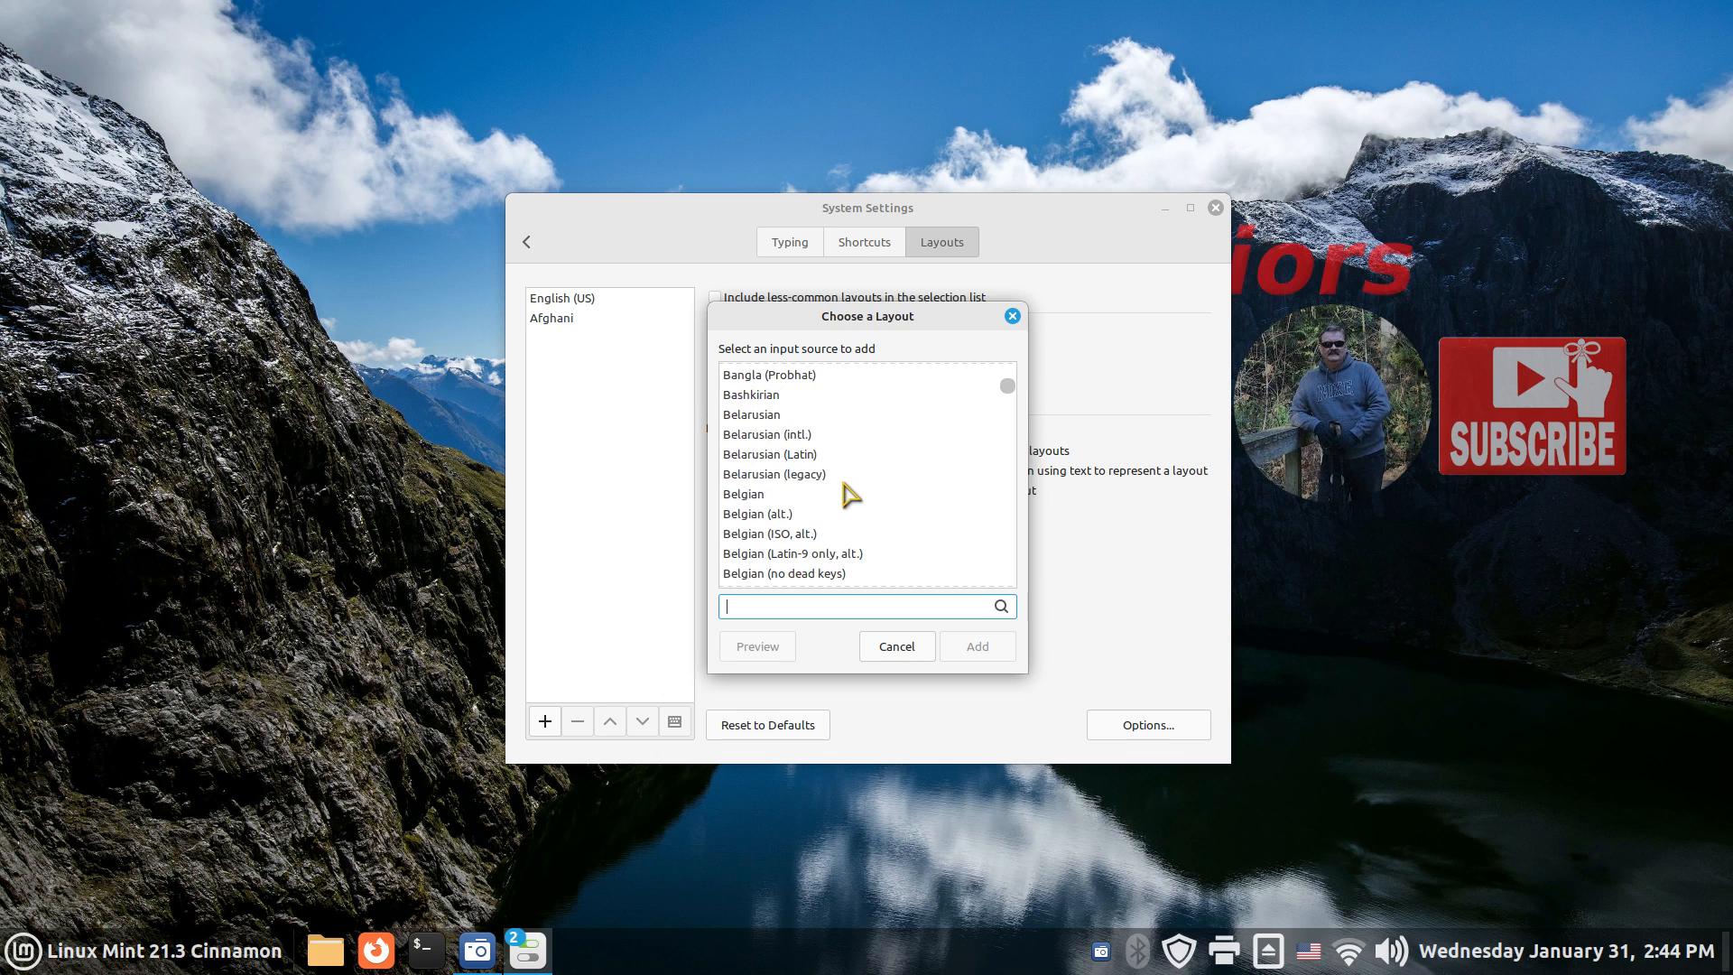
click(976, 645)
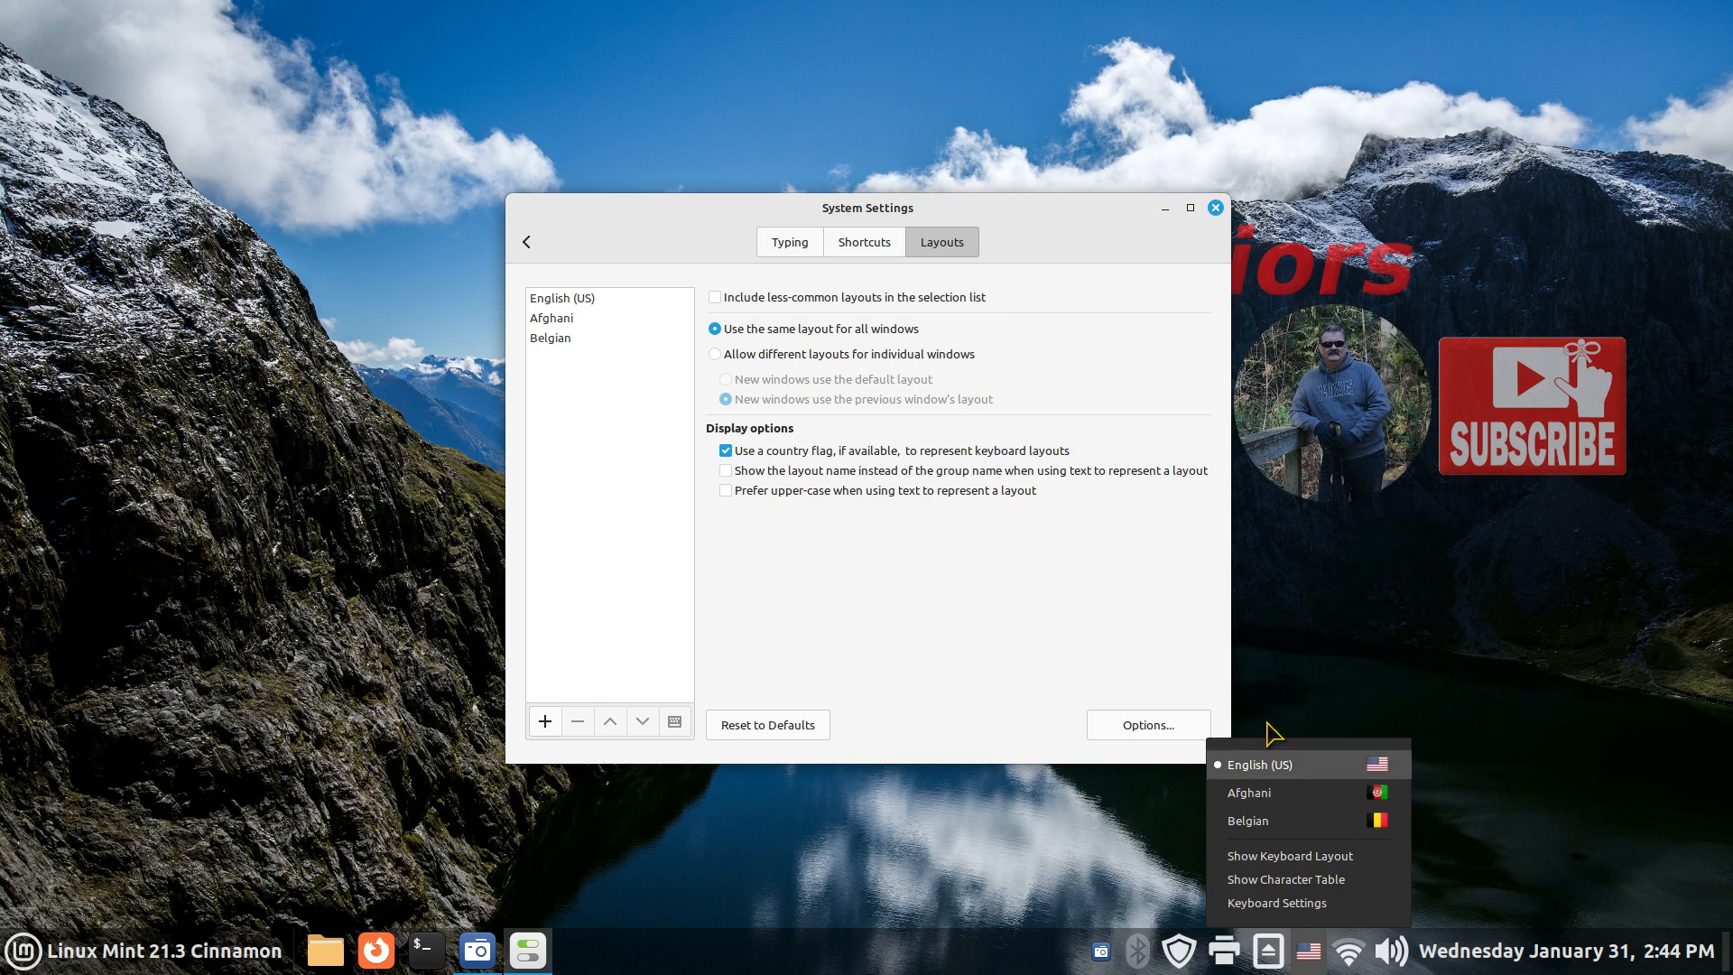
Turn off 'Use a country flag', view the Belgian keyboard diagram, then re-enable country flags
click(726, 450)
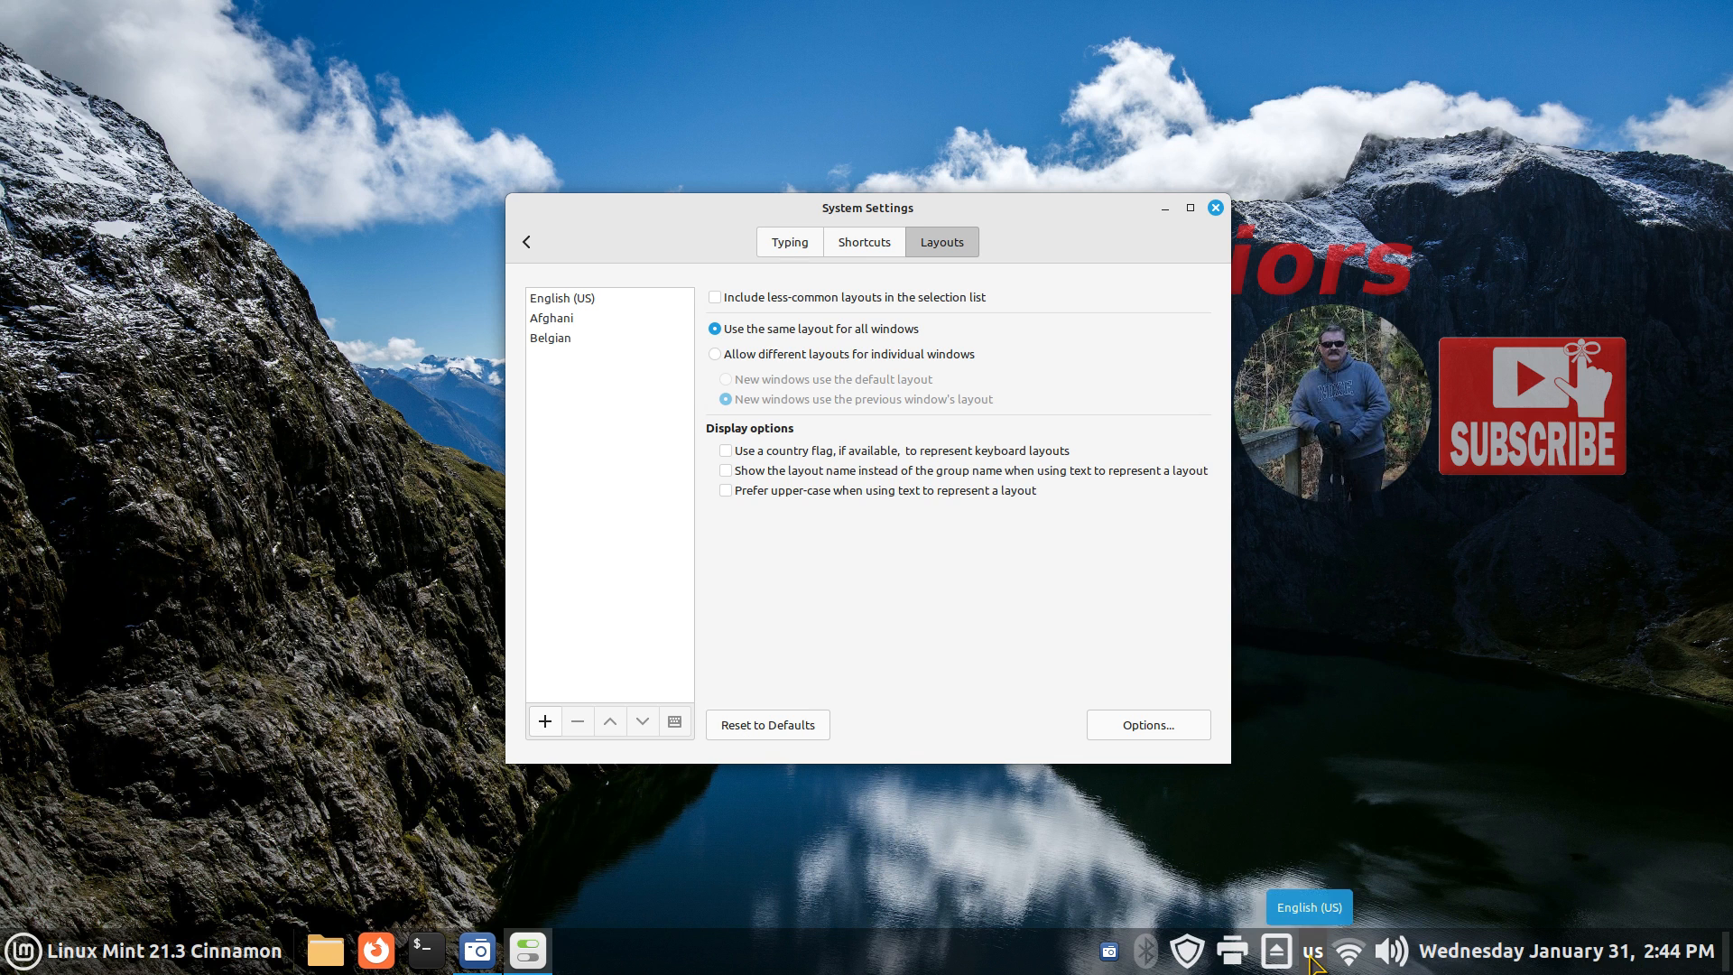
click(1312, 951)
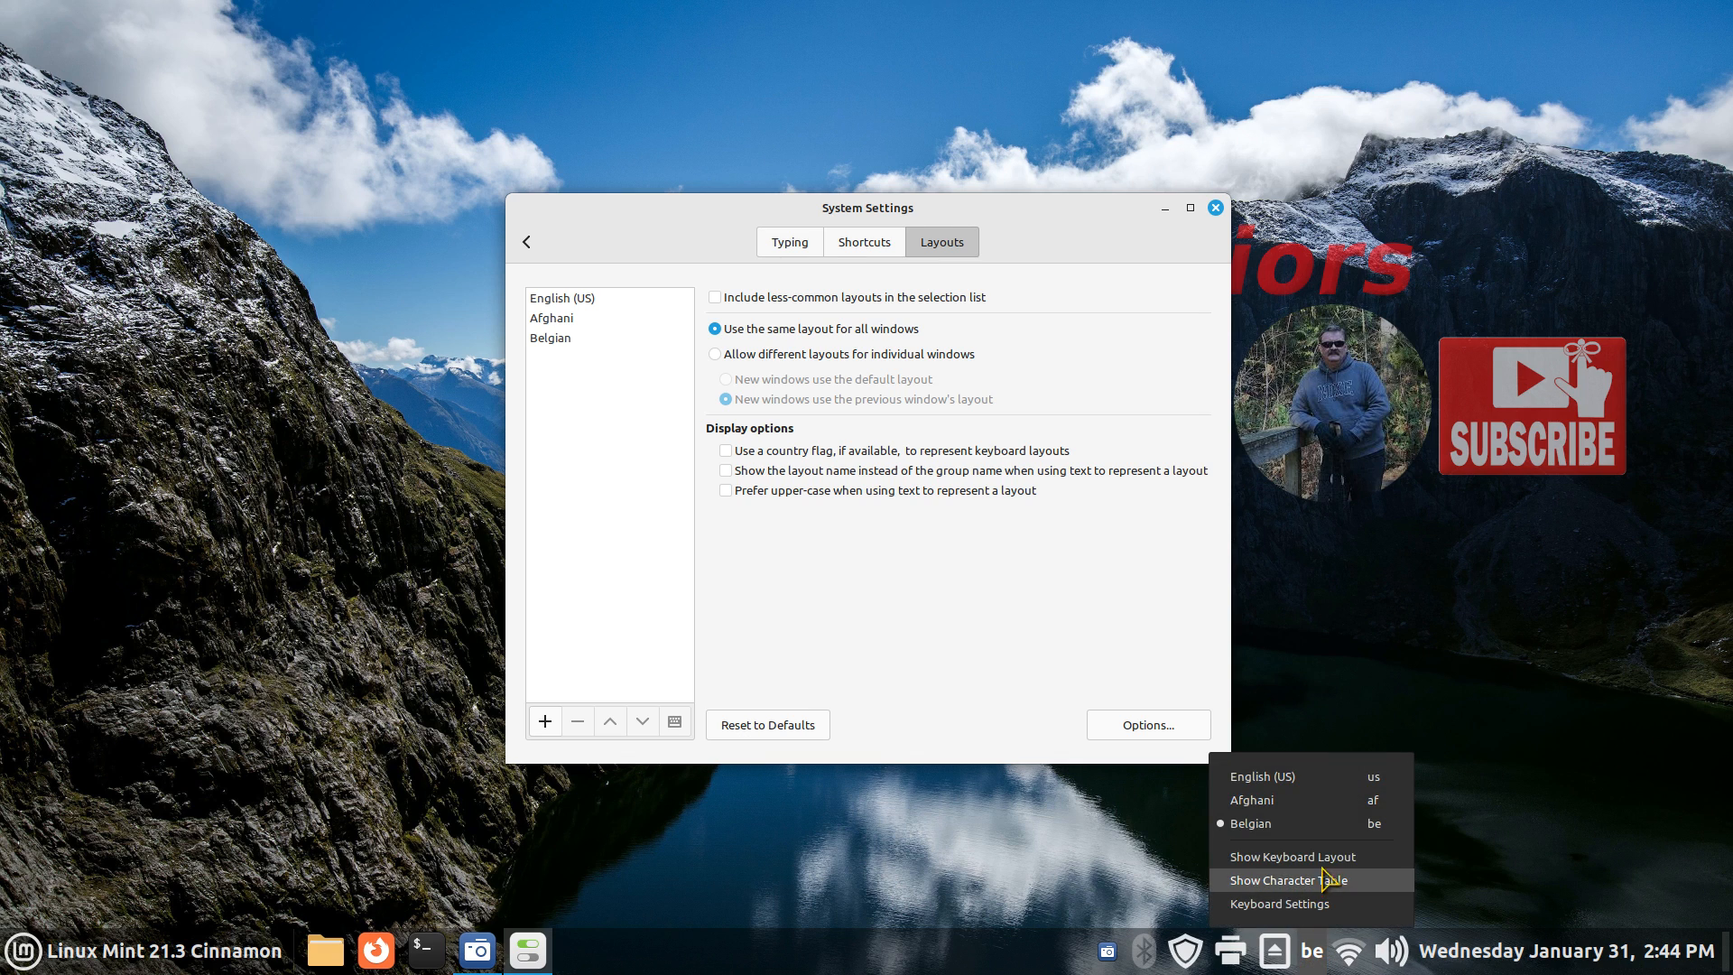
click(1291, 856)
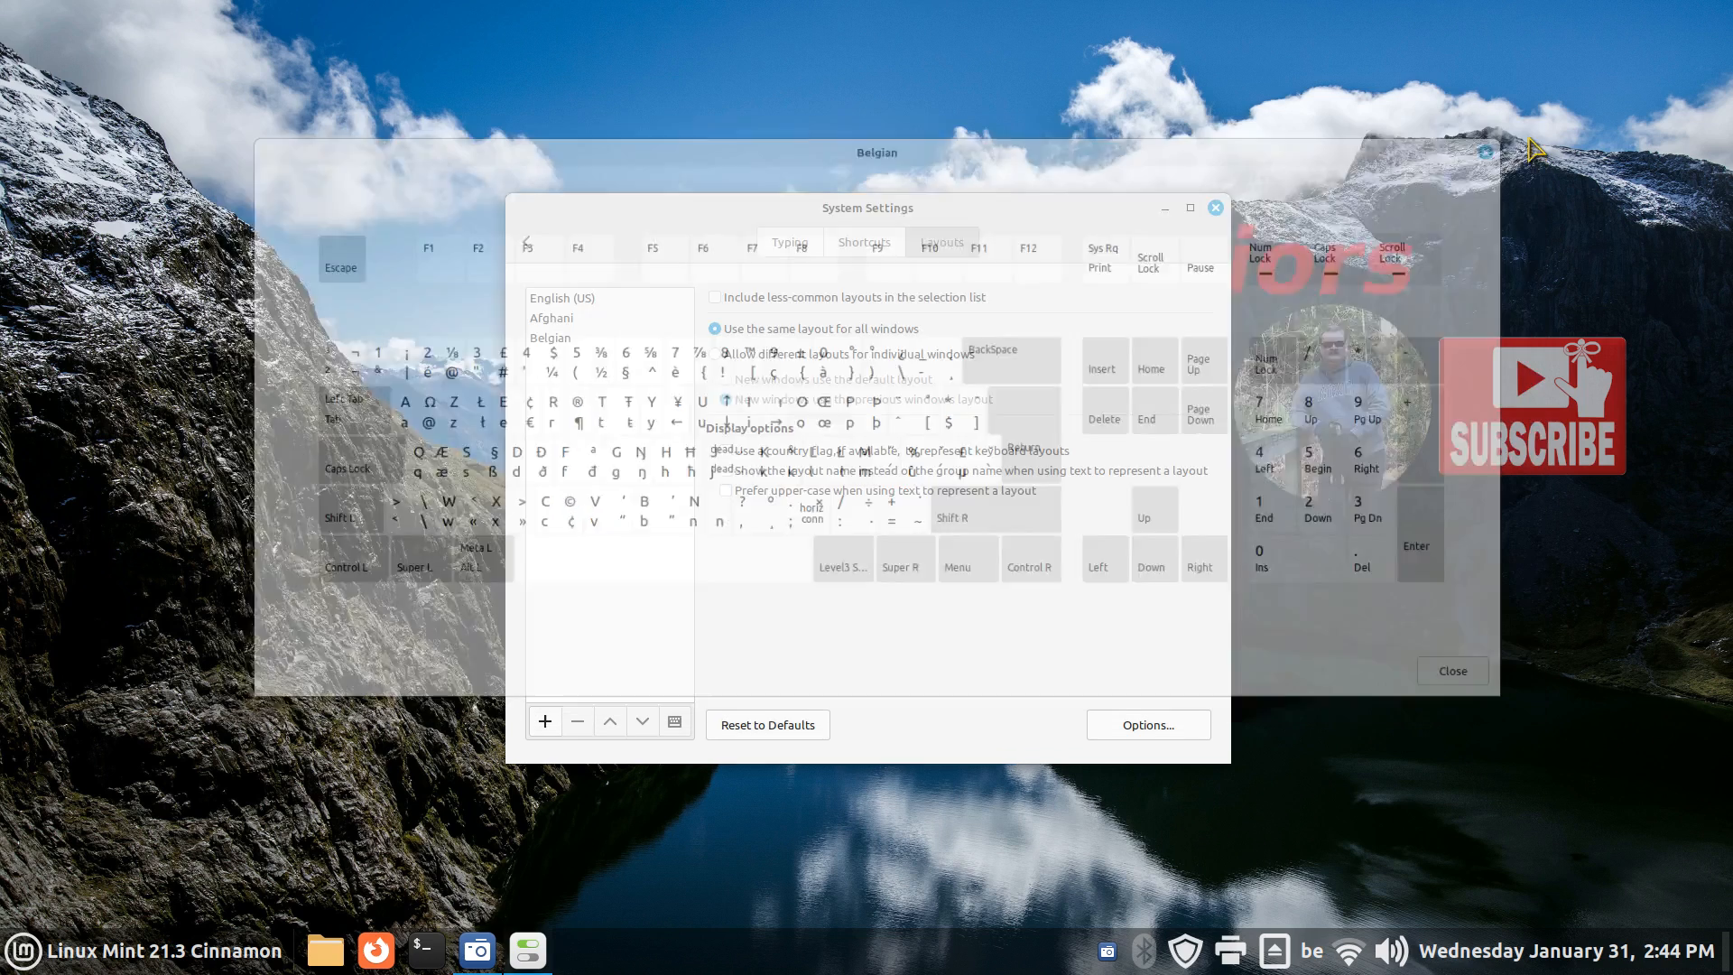
click(1310, 949)
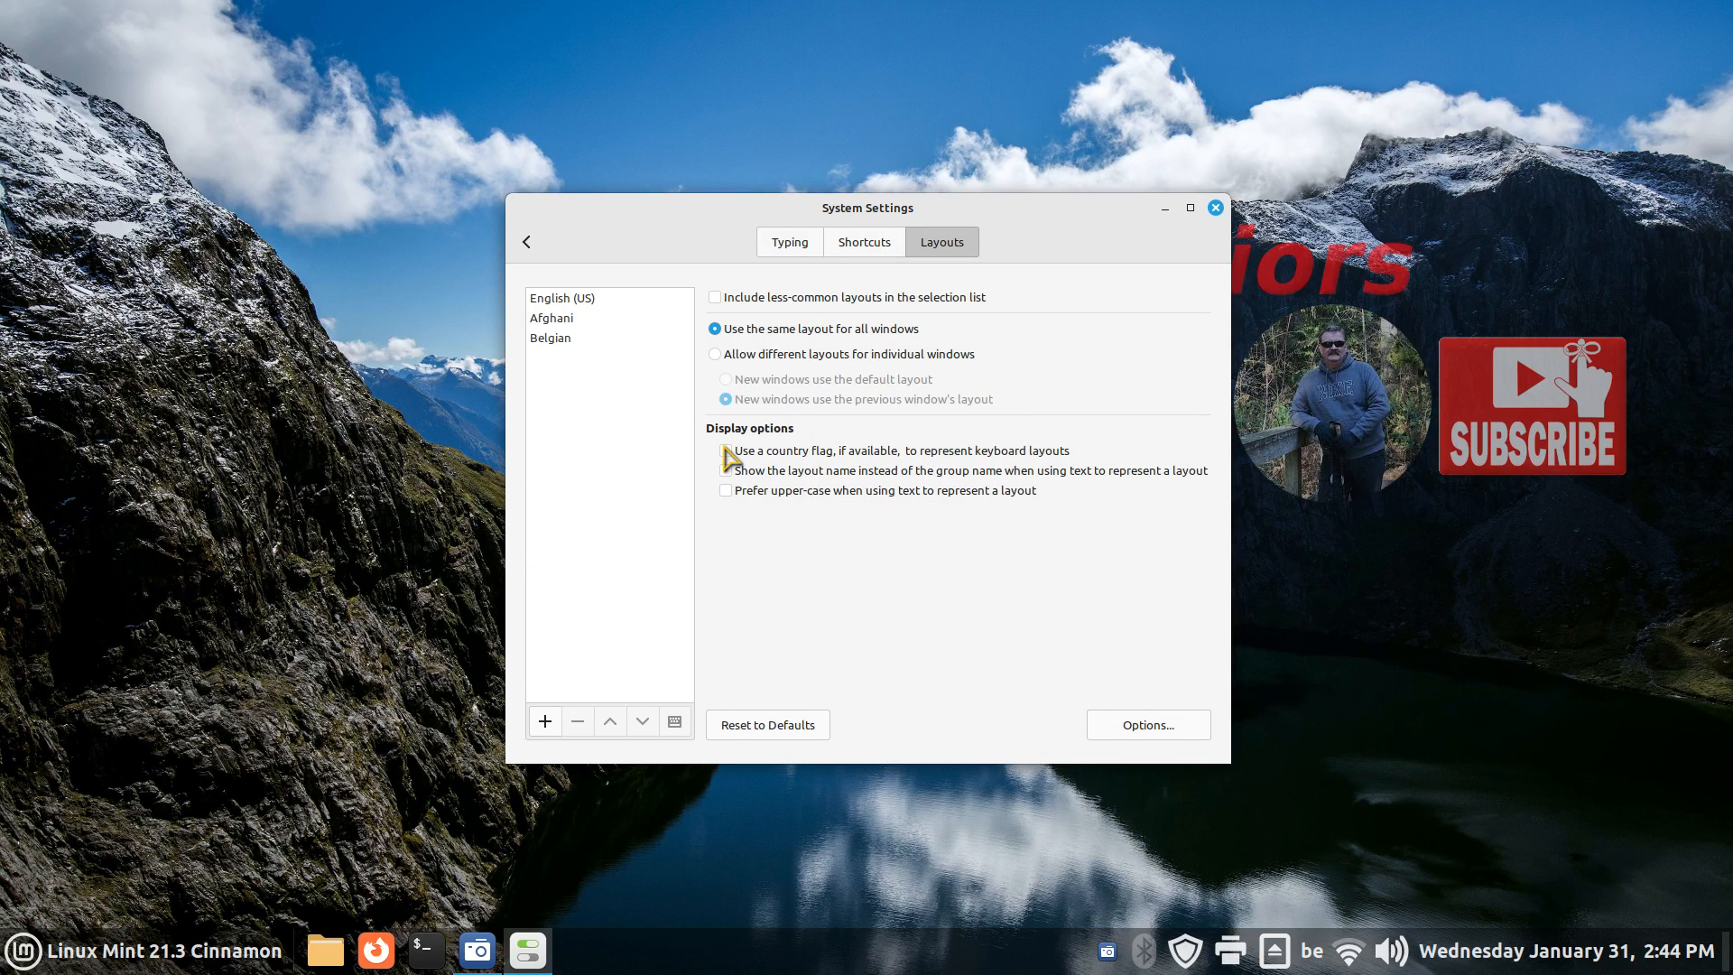
click(725, 450)
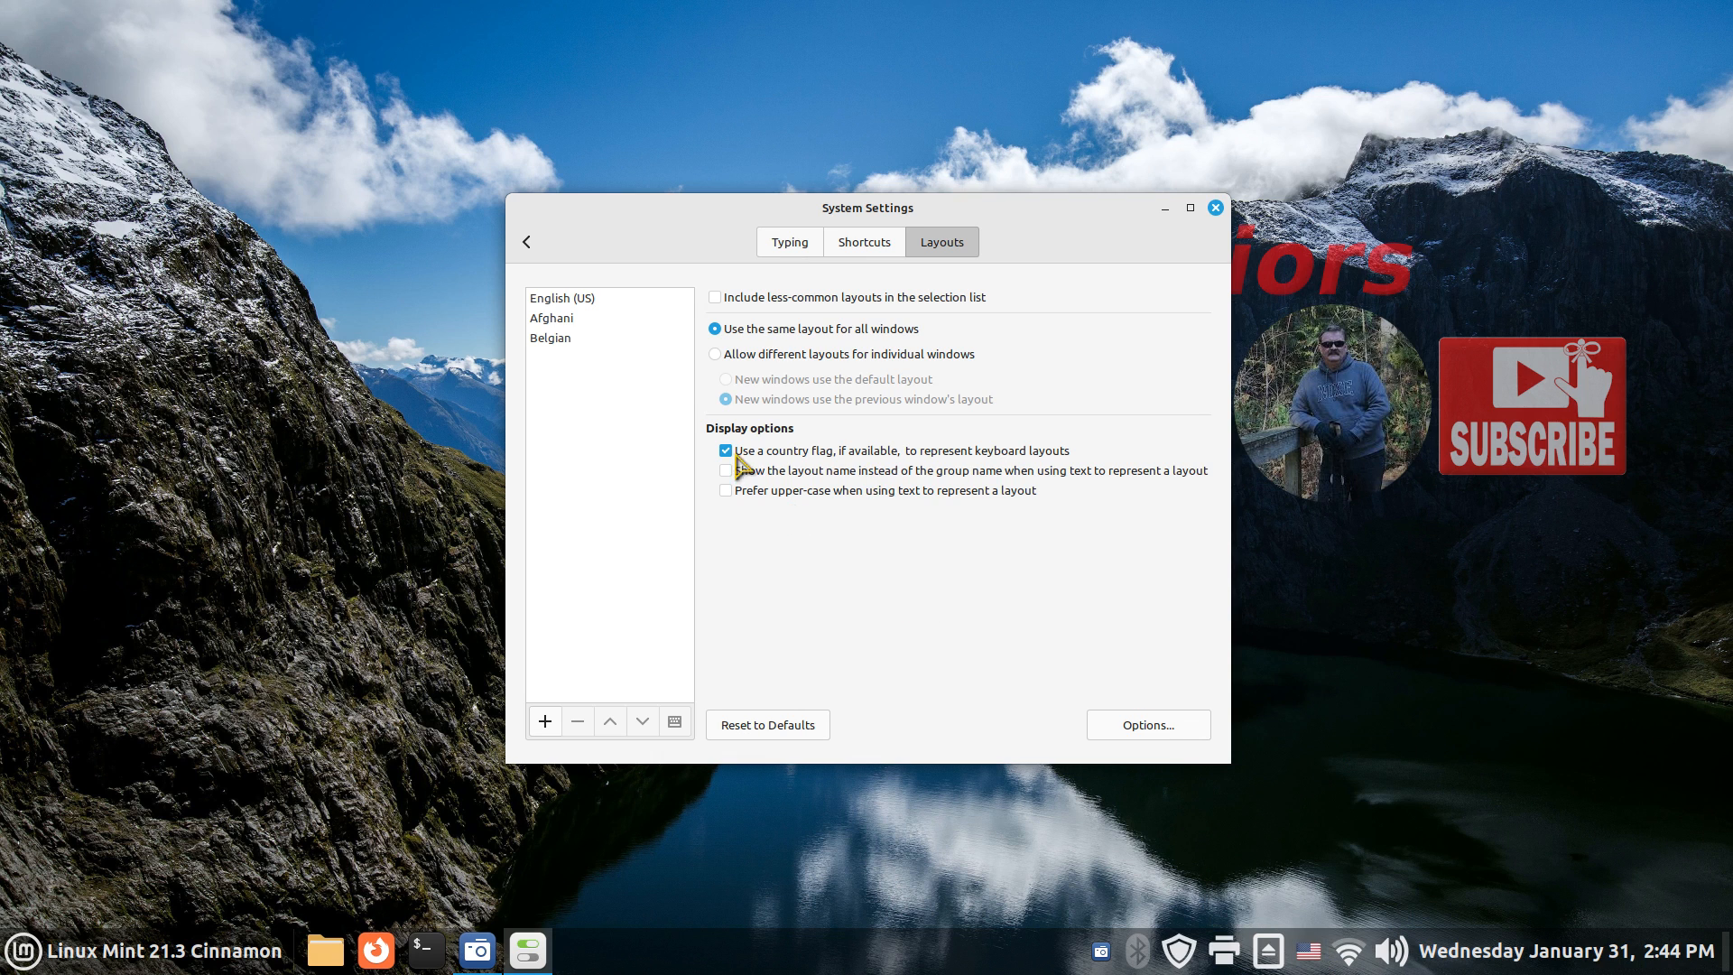
mouse_move(1005, 567)
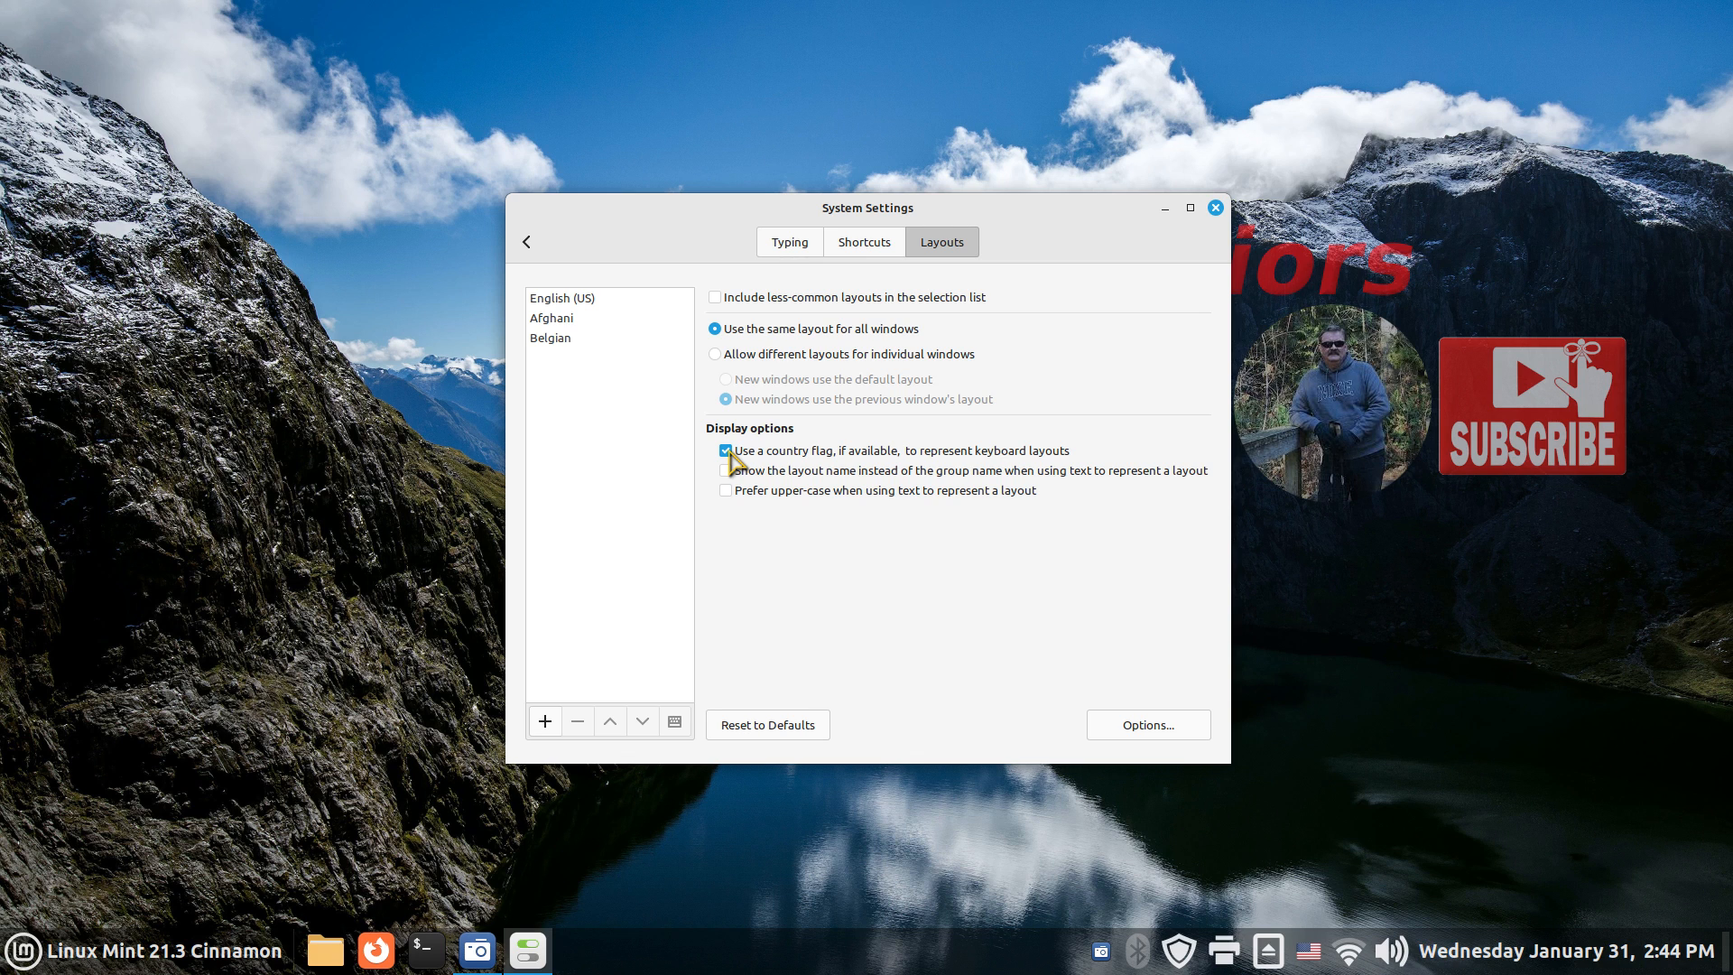
mouse_move(954, 606)
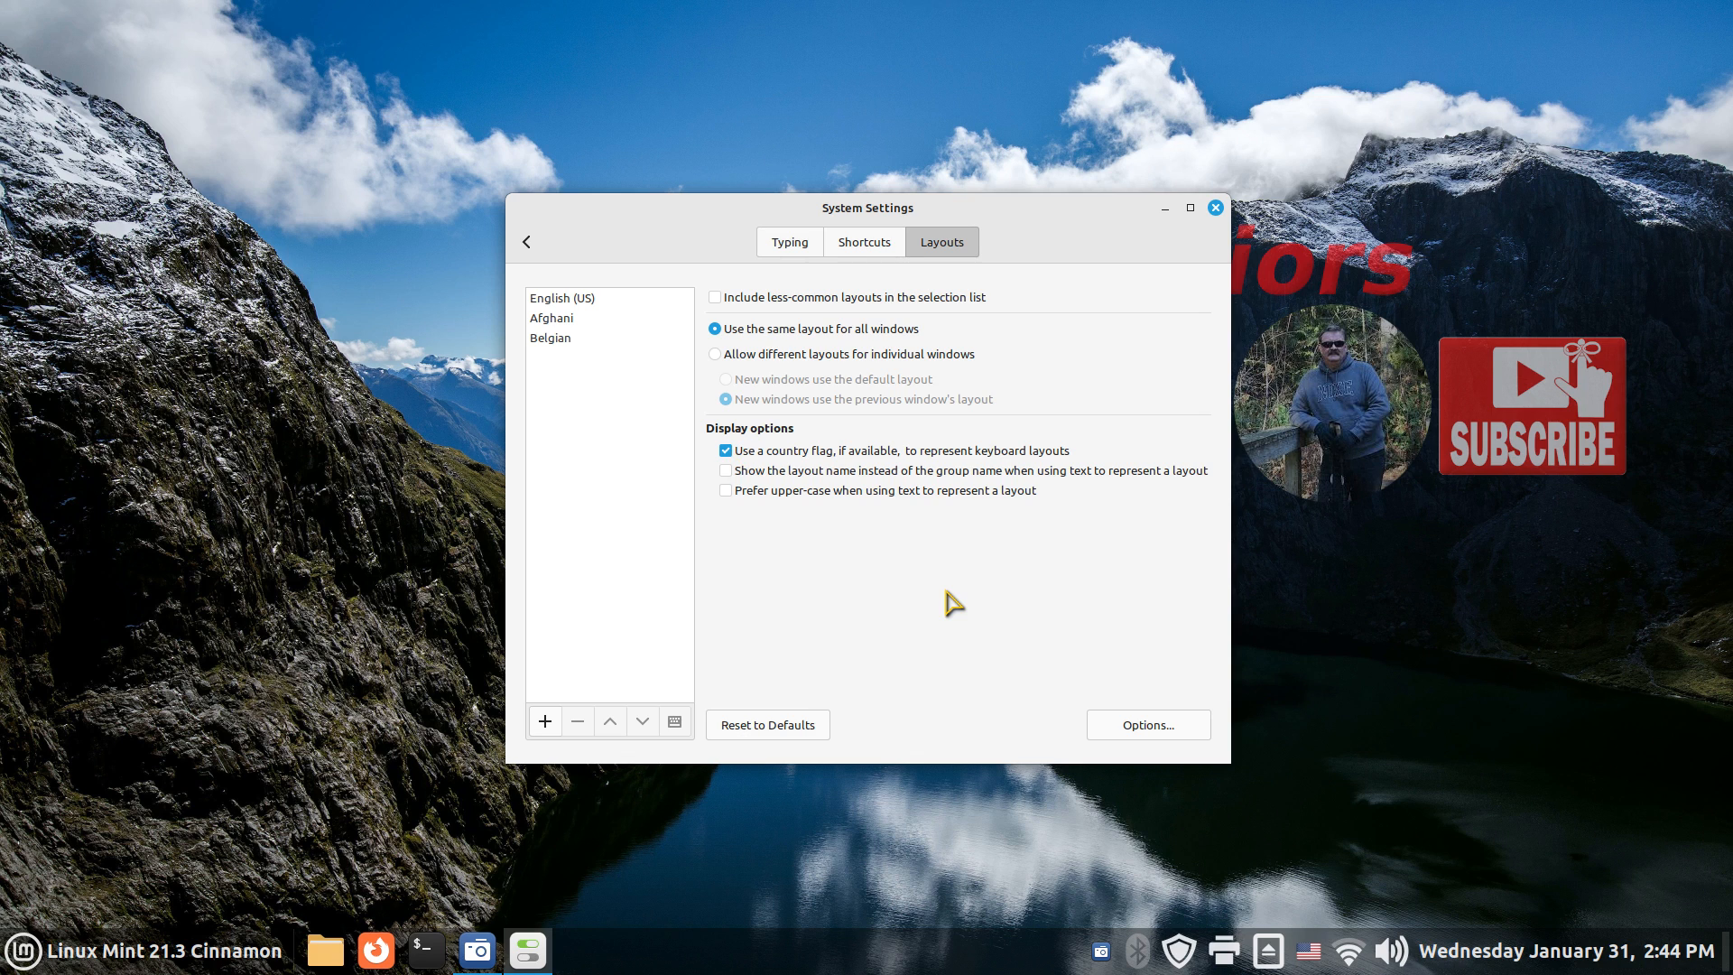
mouse_move(862, 464)
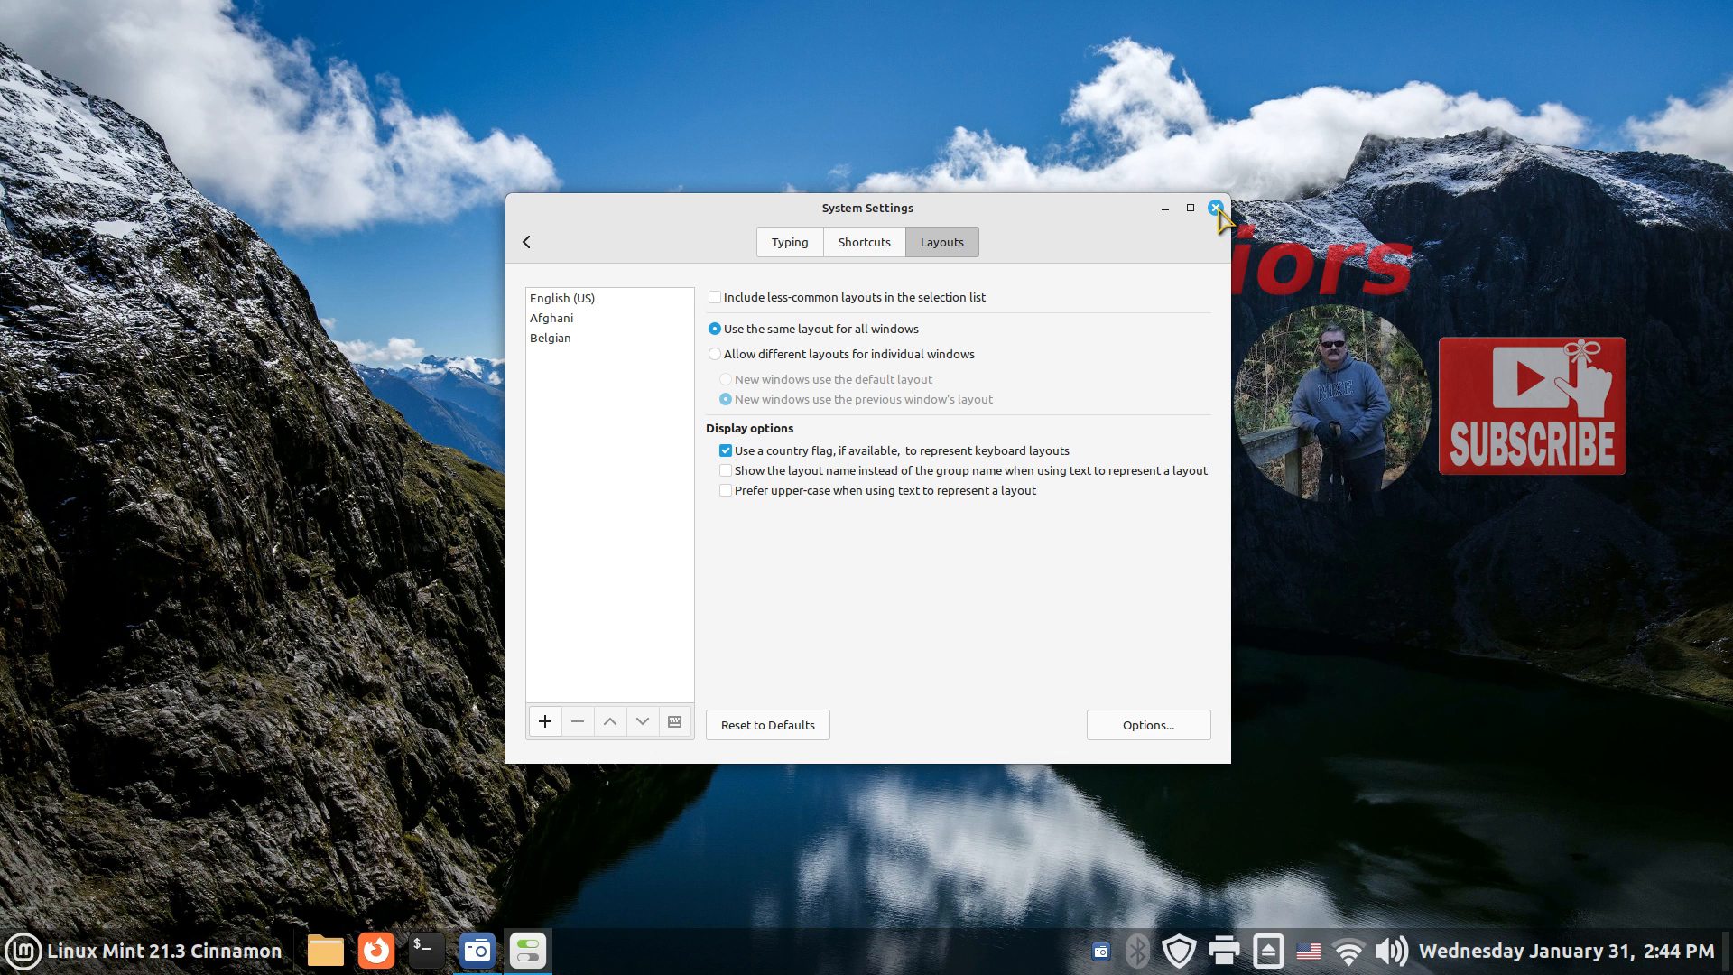
Close the System Settings window to reveal the desktop with the flag indicator
click(1215, 207)
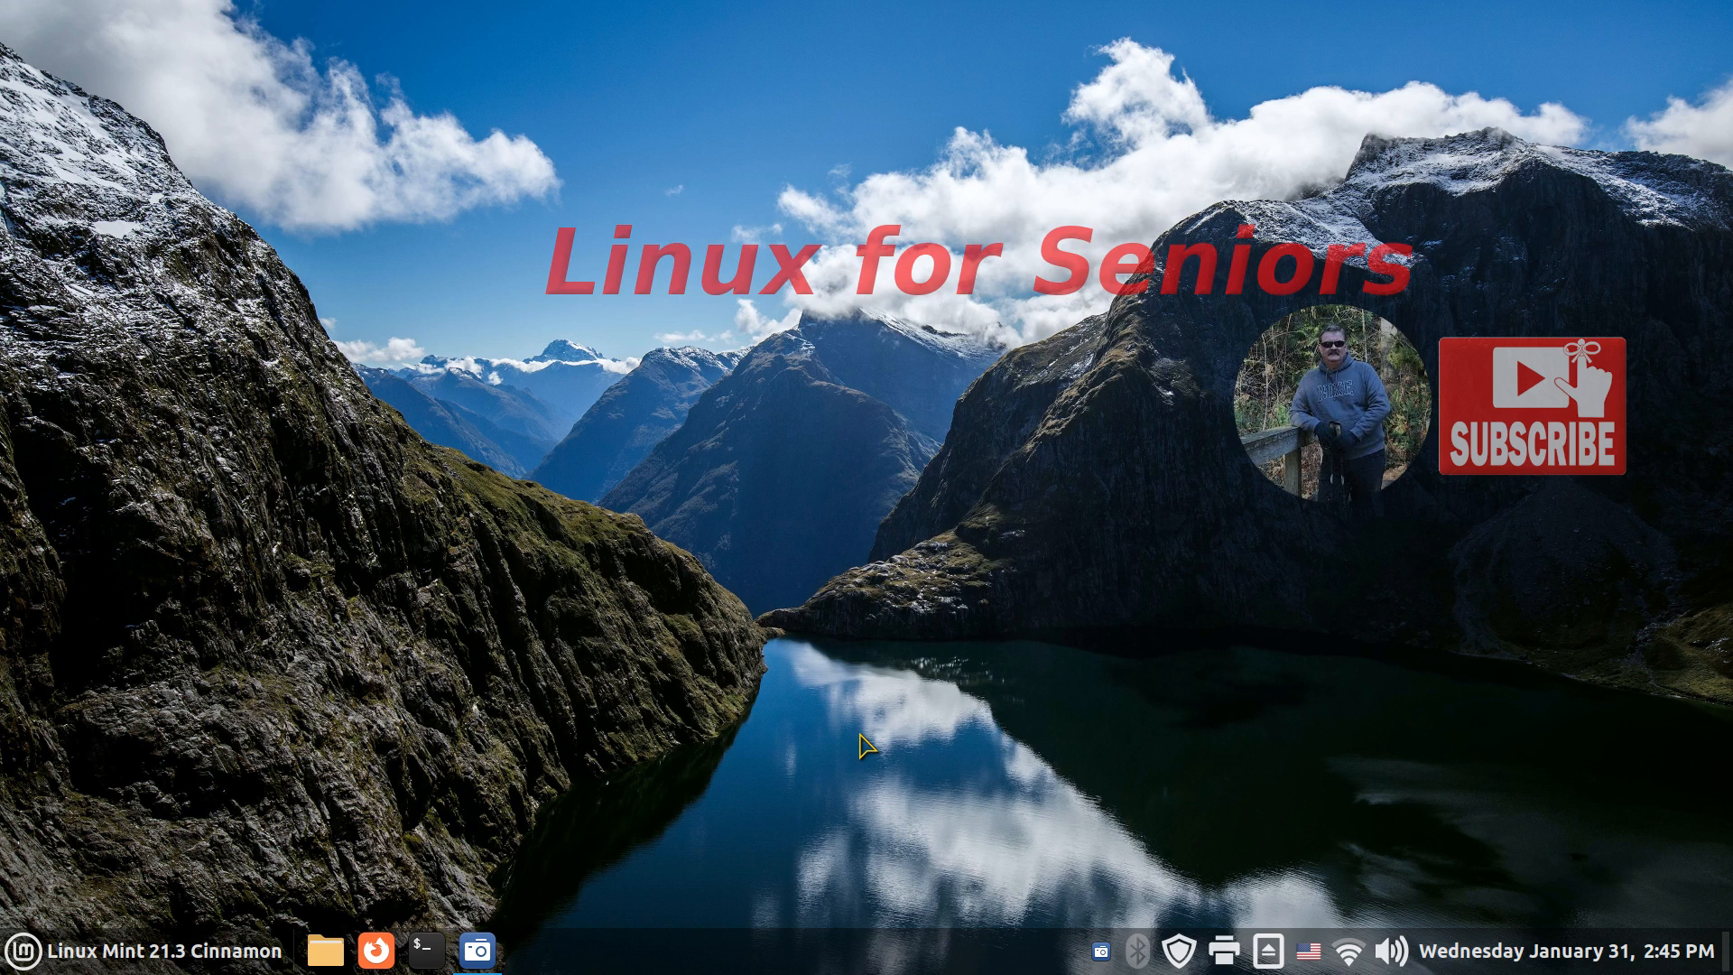
mouse_move(1679, 920)
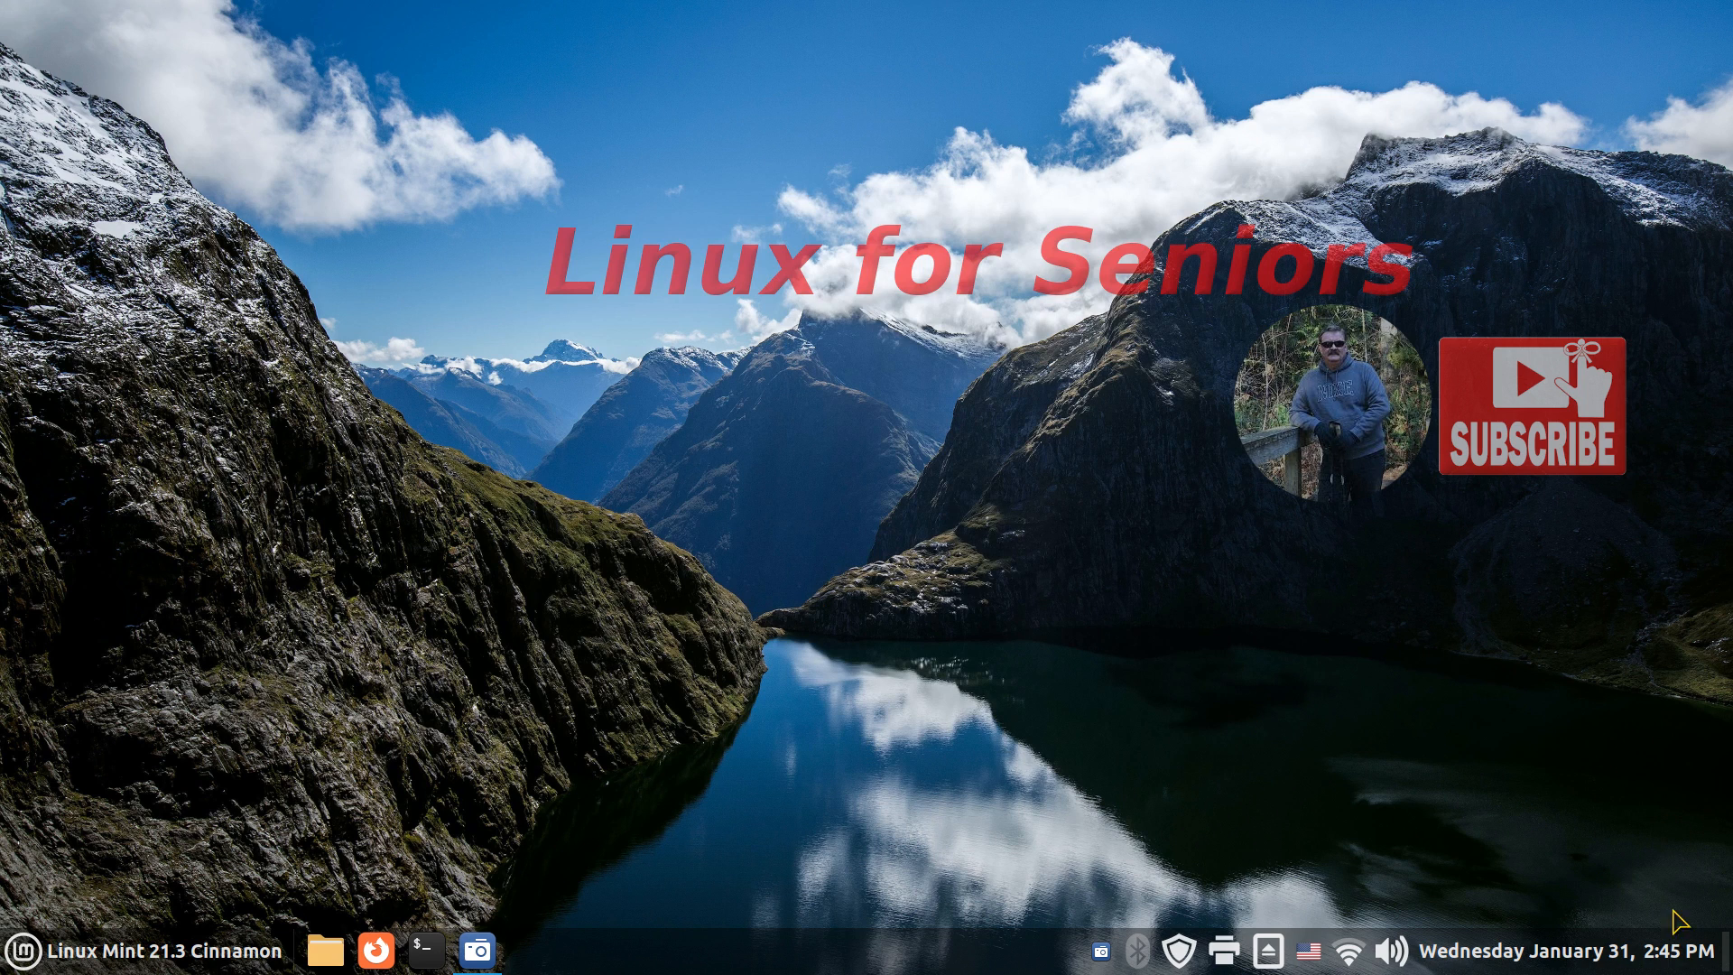
mouse_move(678, 947)
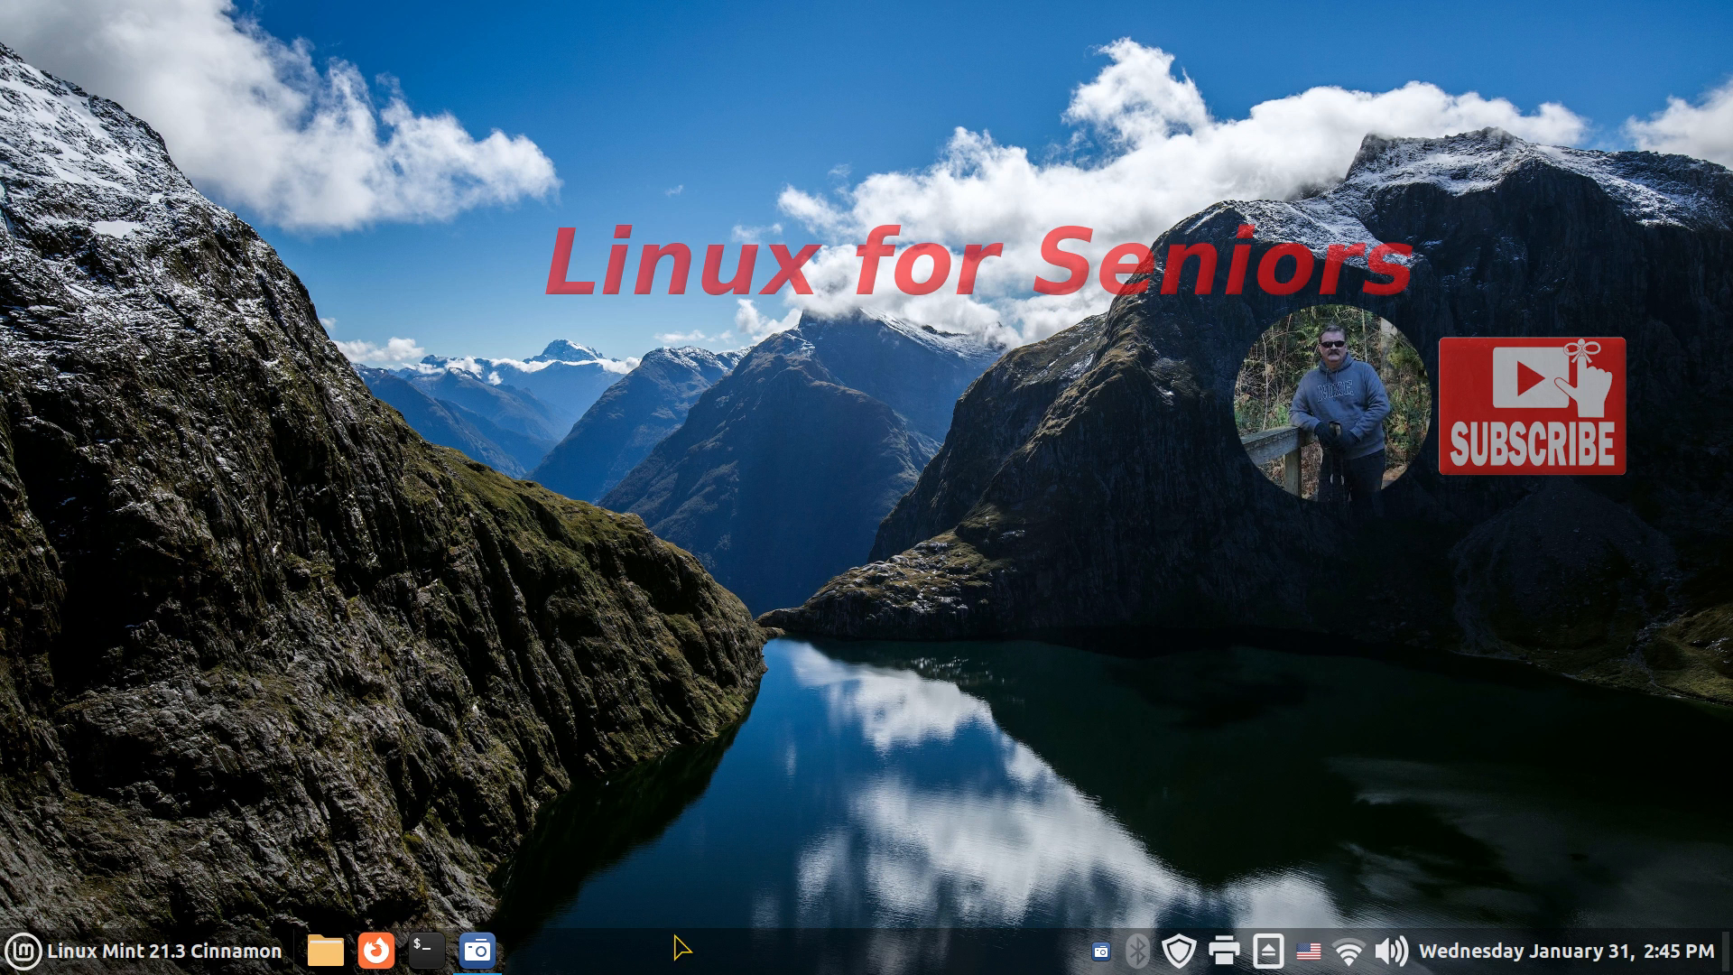
mouse_move(755, 873)
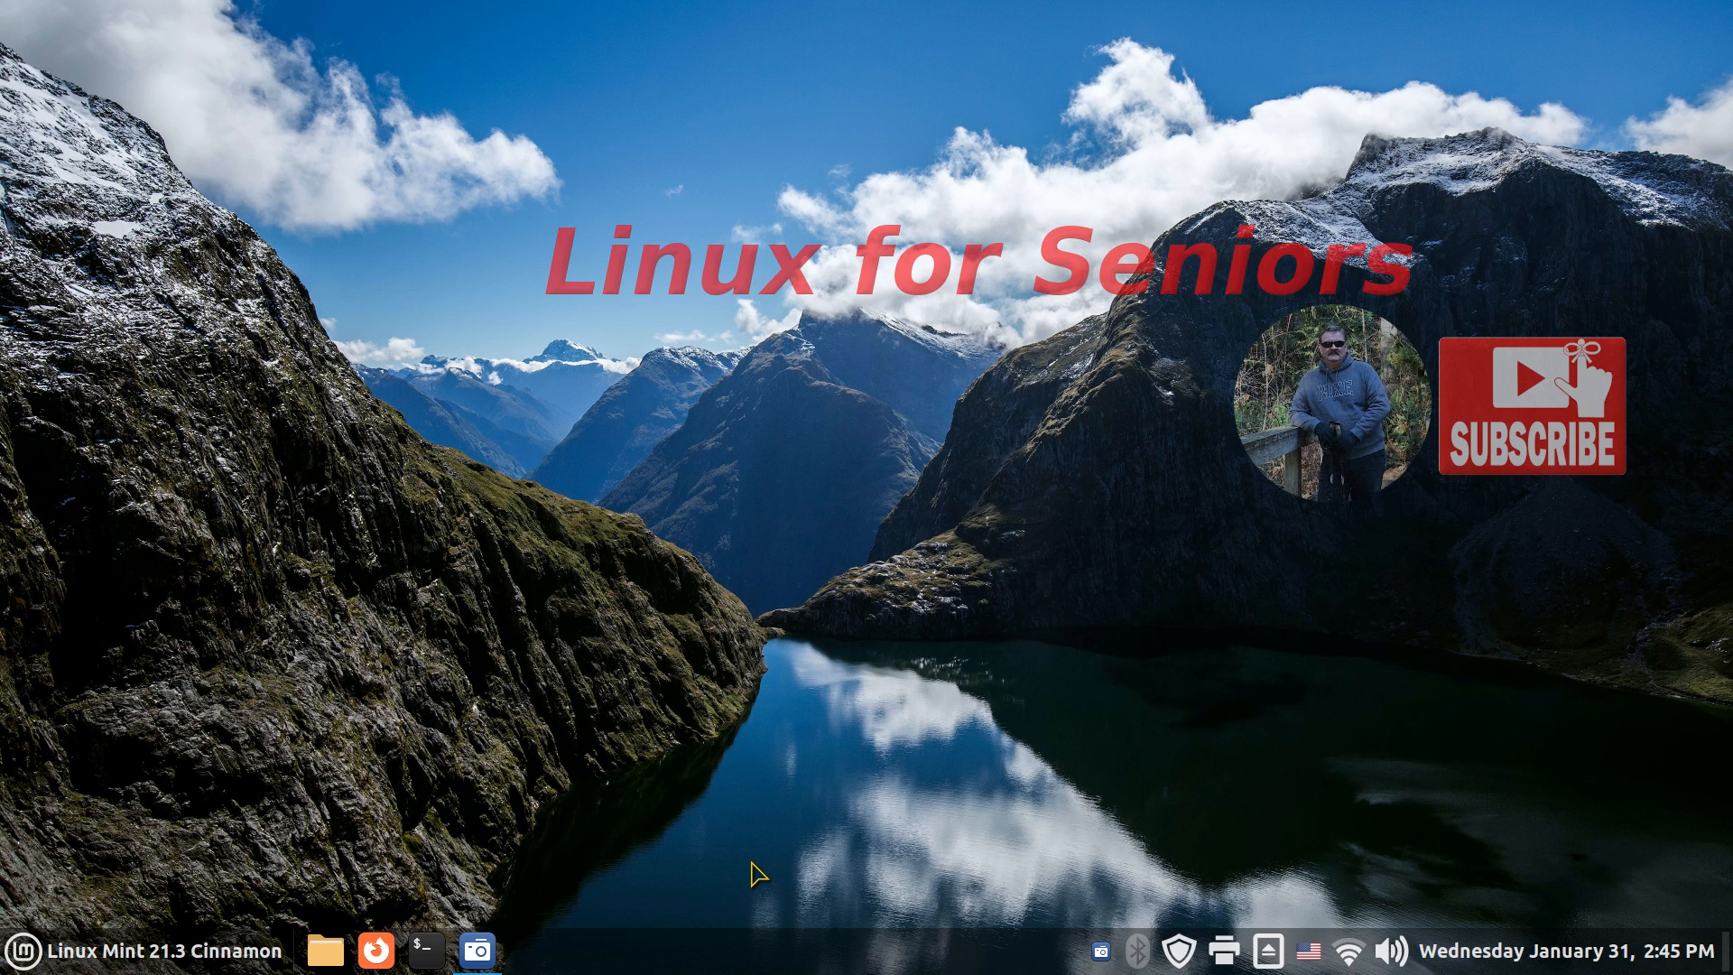